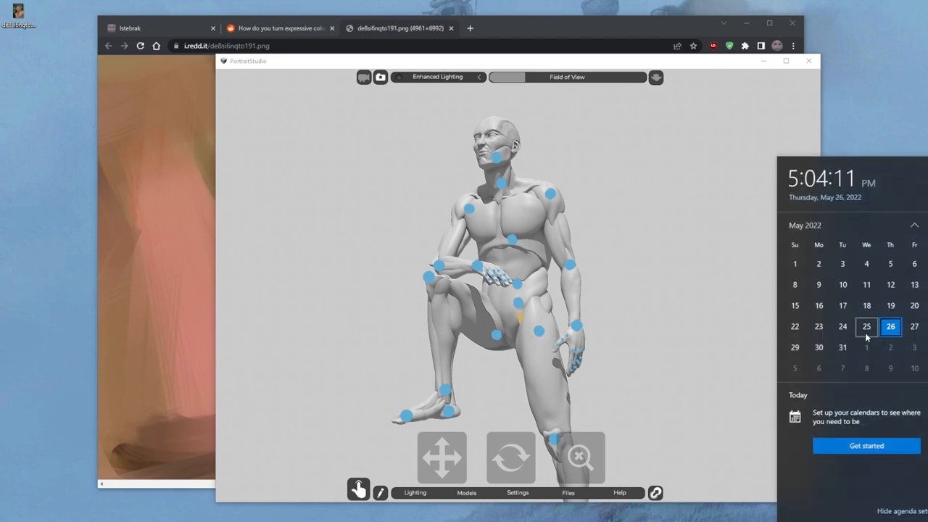
mouse_move(865, 349)
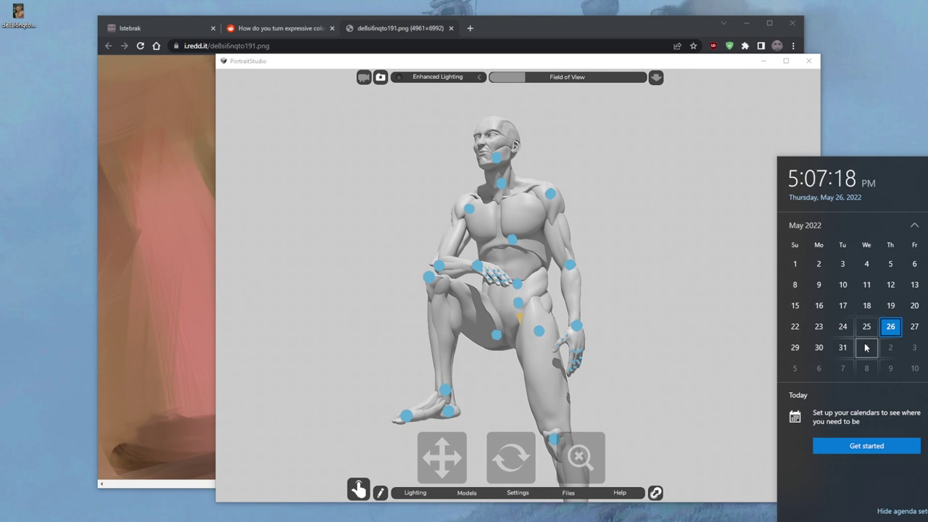
mouse_move(498, 22)
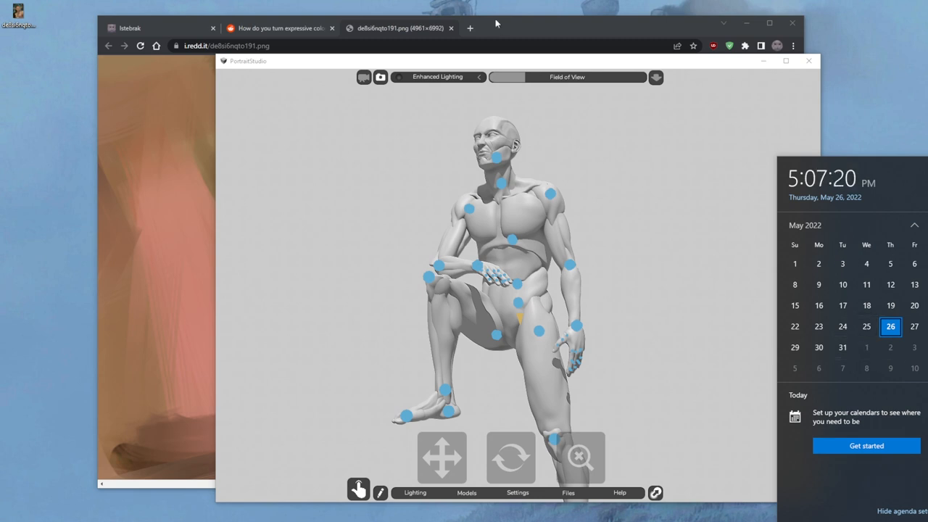
mouse_move(867, 348)
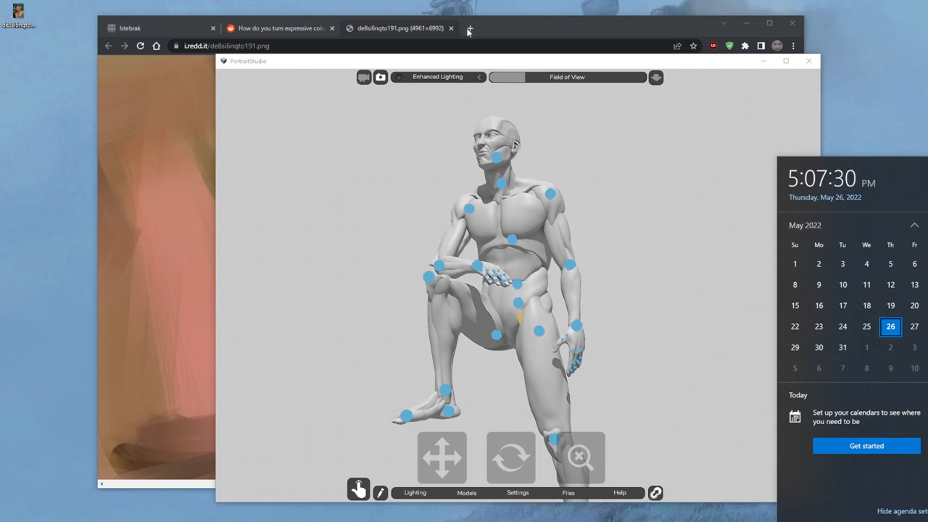
Step: Open istebrak.com in a new tab, then return to the de8si6nqto191.png painting tab
click(470, 28)
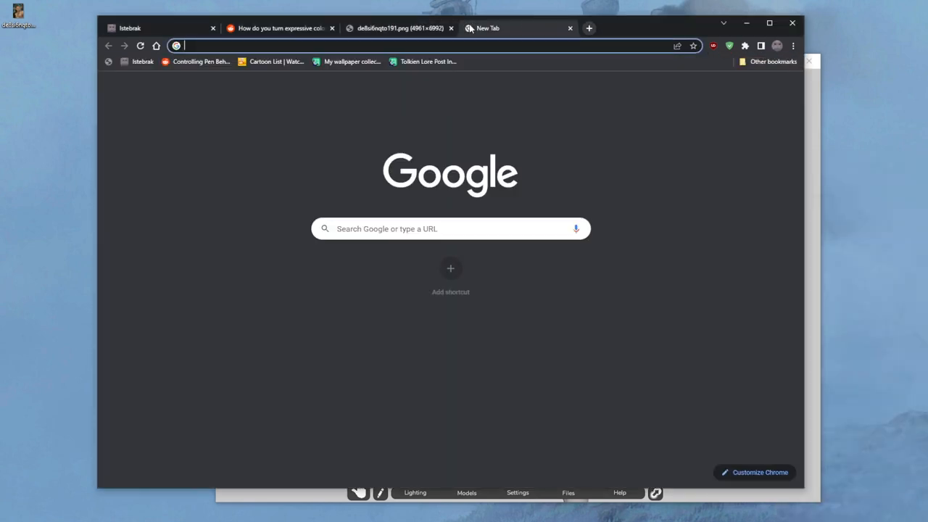
text(istebrak.com)
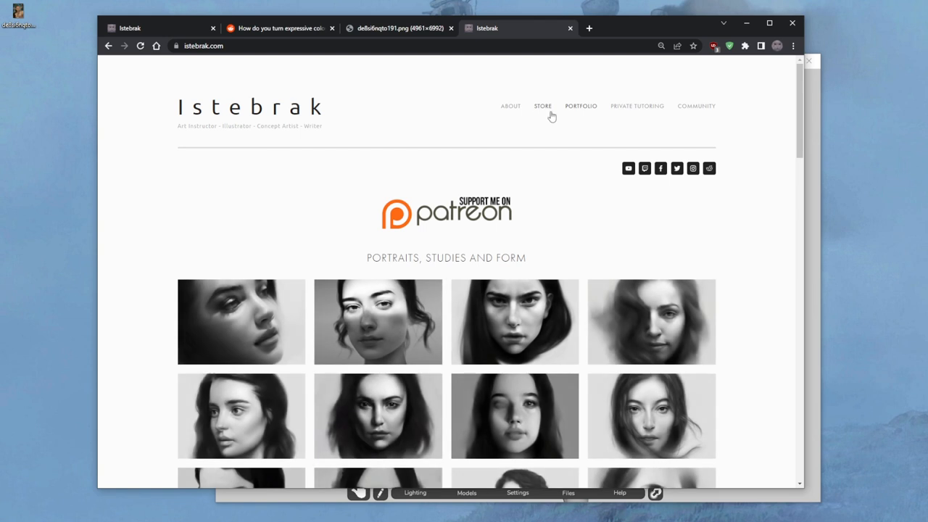
mouse_move(544, 110)
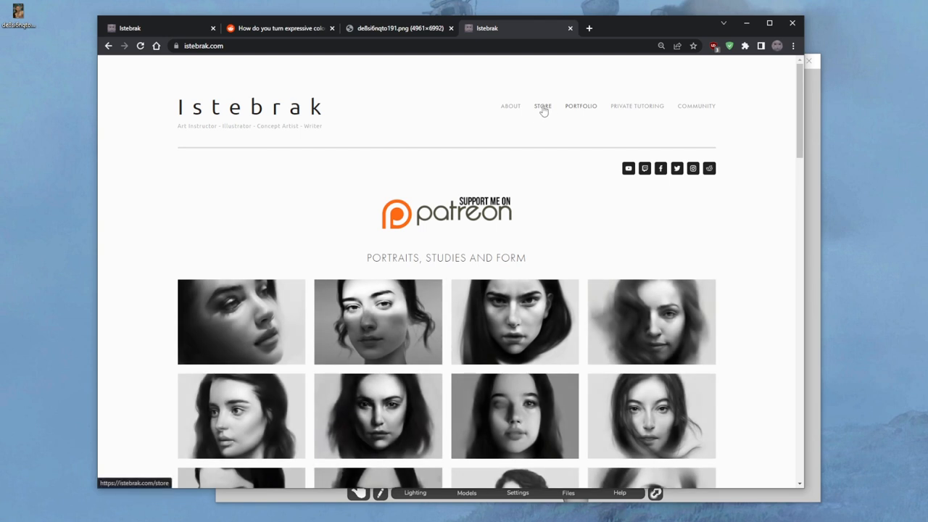
mouse_move(539, 114)
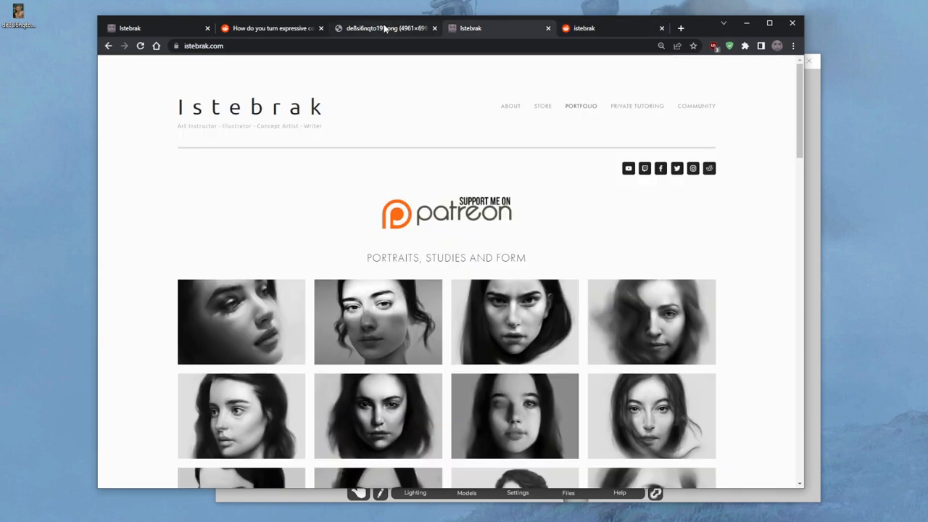
click(381, 27)
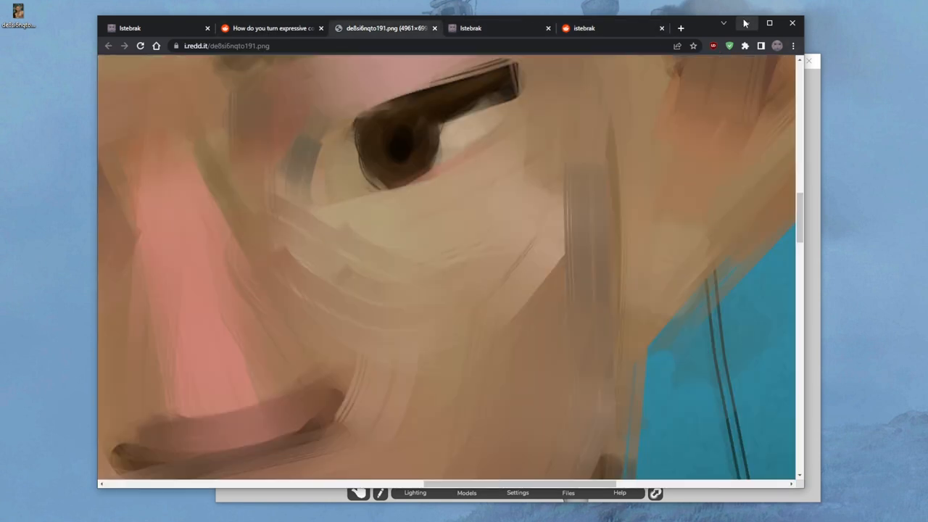
mouse_move(744, 22)
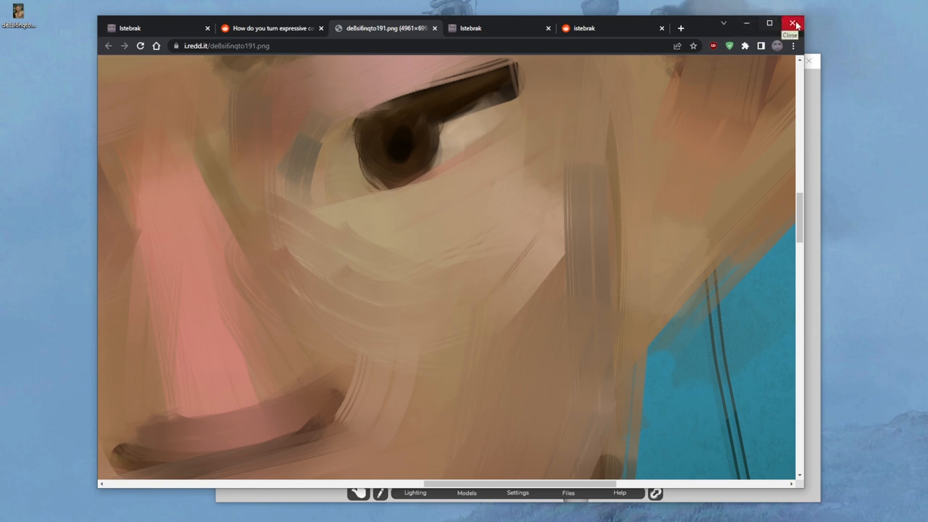
Step: Close Chrome and paint a soft 39%-opacity brushstroke across the elf's neck and chest
click(793, 23)
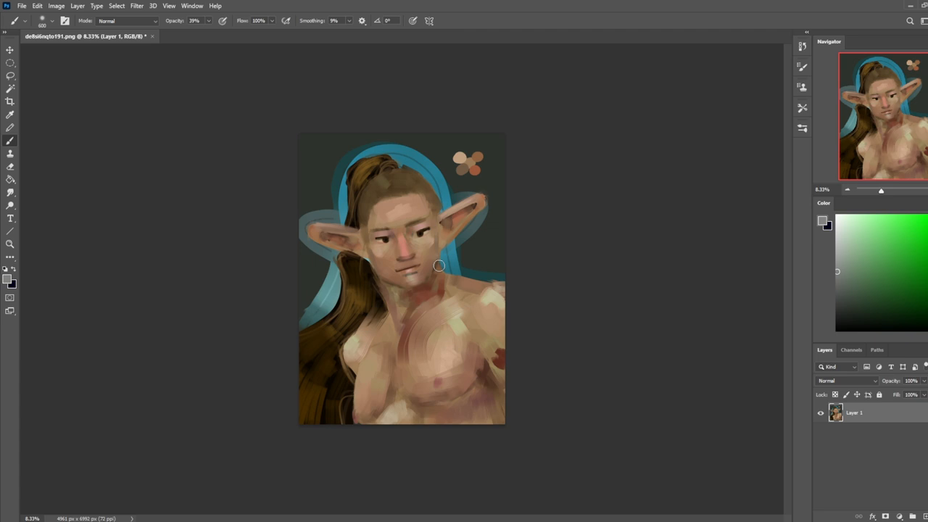
mouse_move(441, 267)
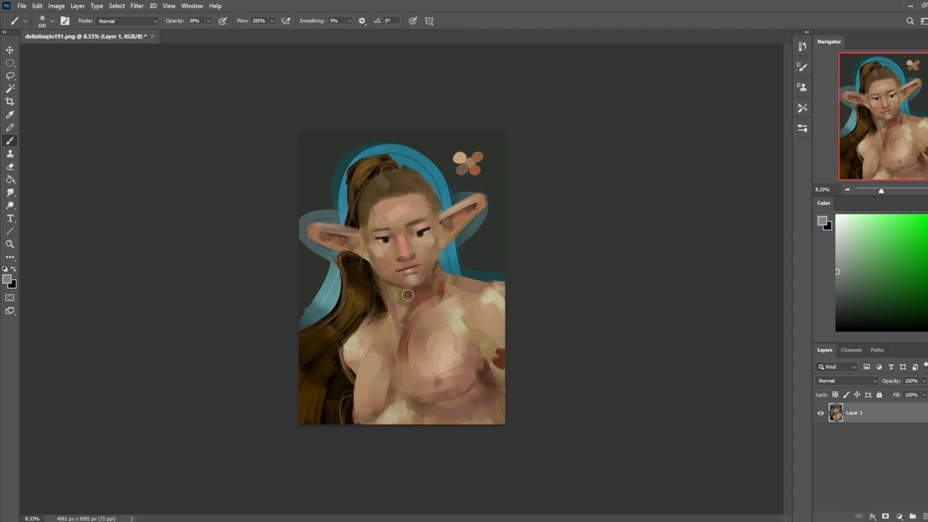
drag(406, 297, 355, 355)
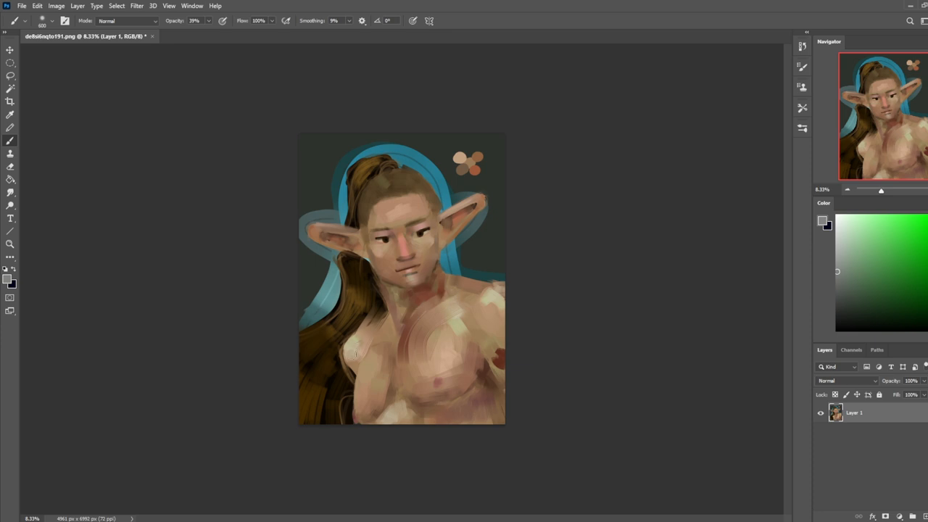
mouse_move(622, 267)
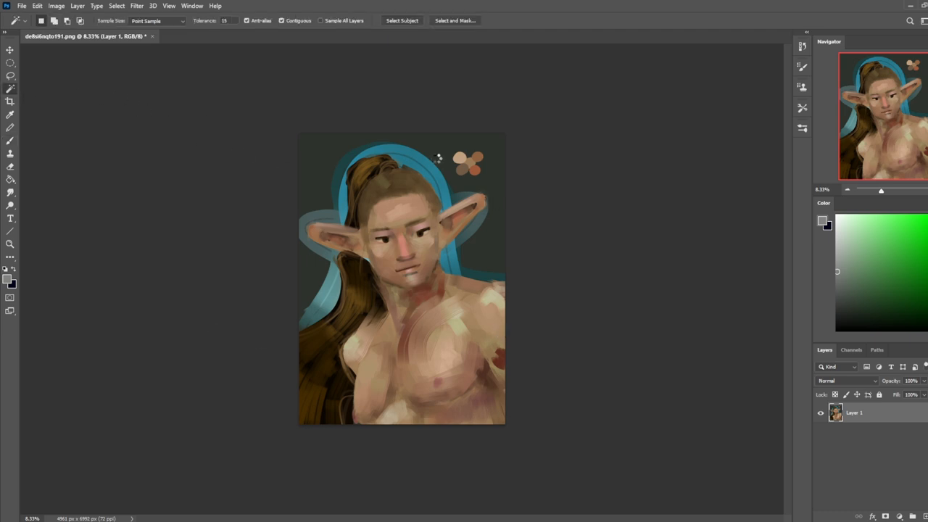
mouse_move(462, 110)
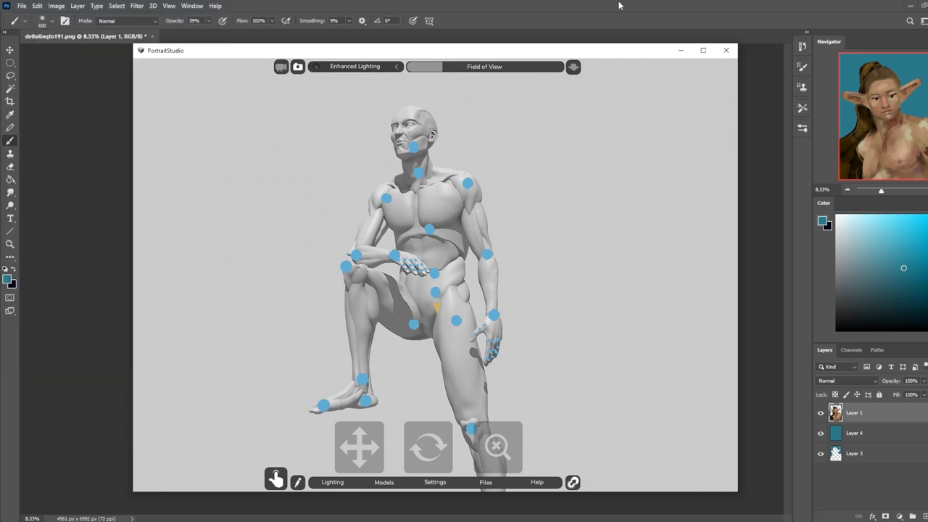
mouse_move(543, 137)
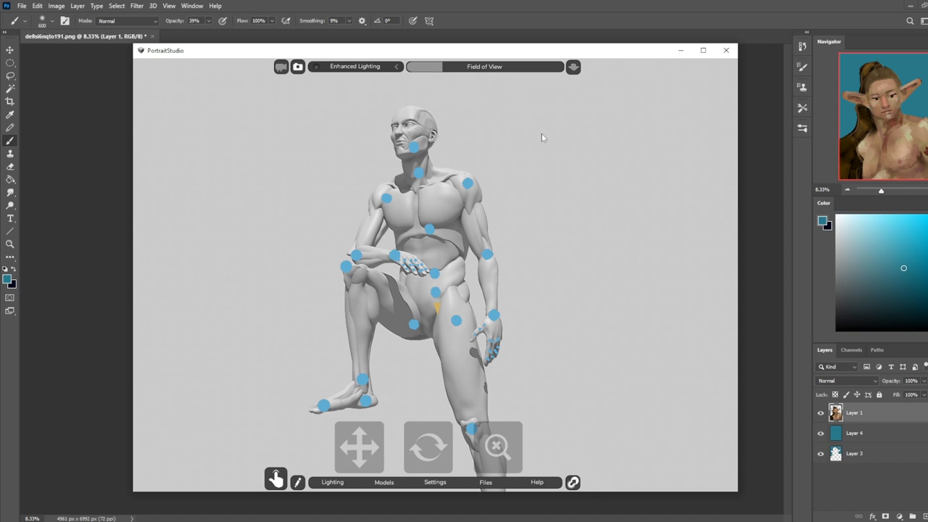
mouse_move(587, 4)
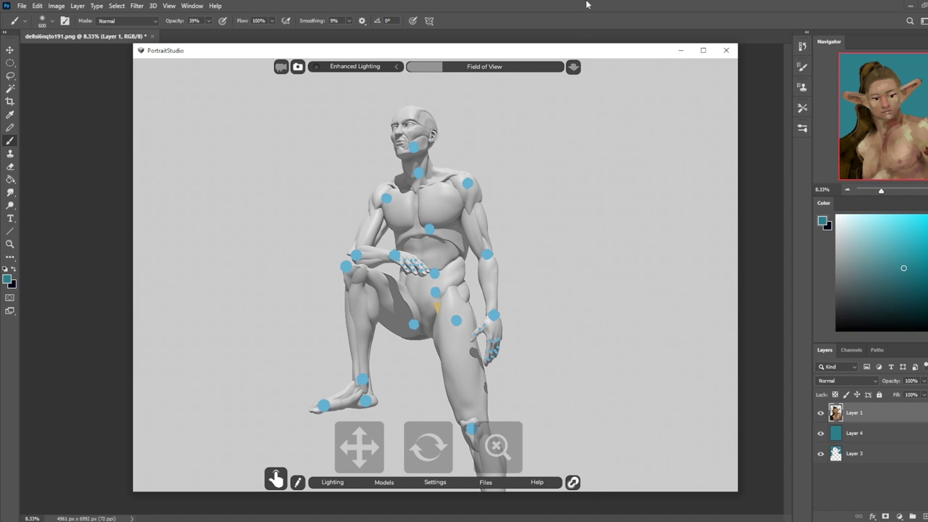
Step: Select the mannequin's head joint and rotate it to tilt the head to a new angle
click(727, 50)
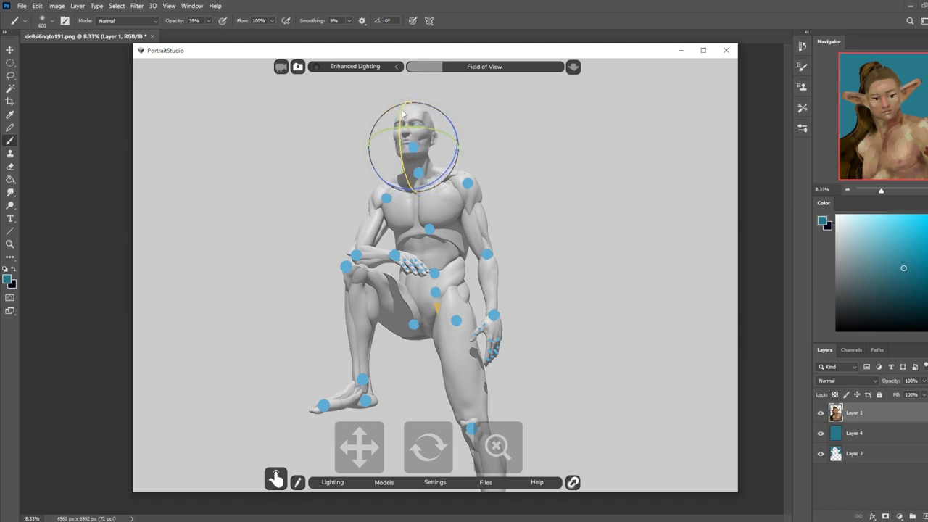
drag(402, 112, 427, 149)
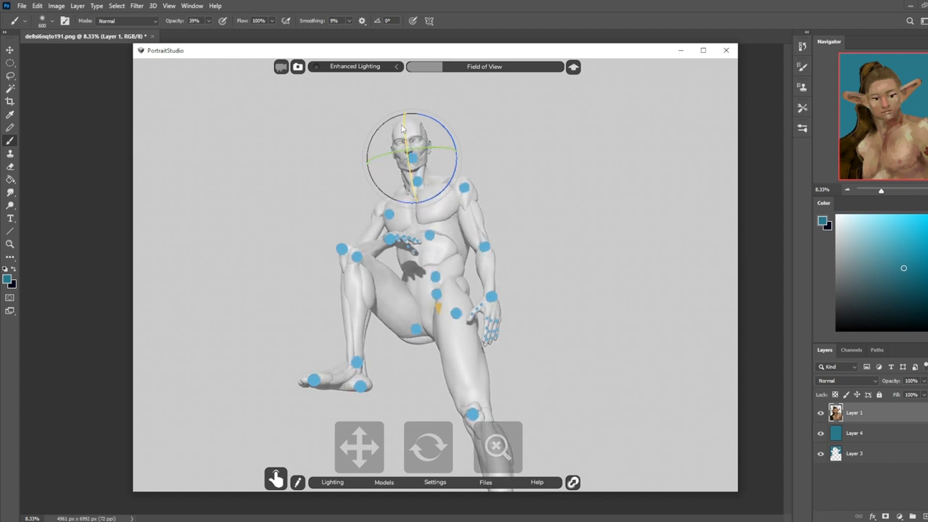
drag(402, 129, 398, 141)
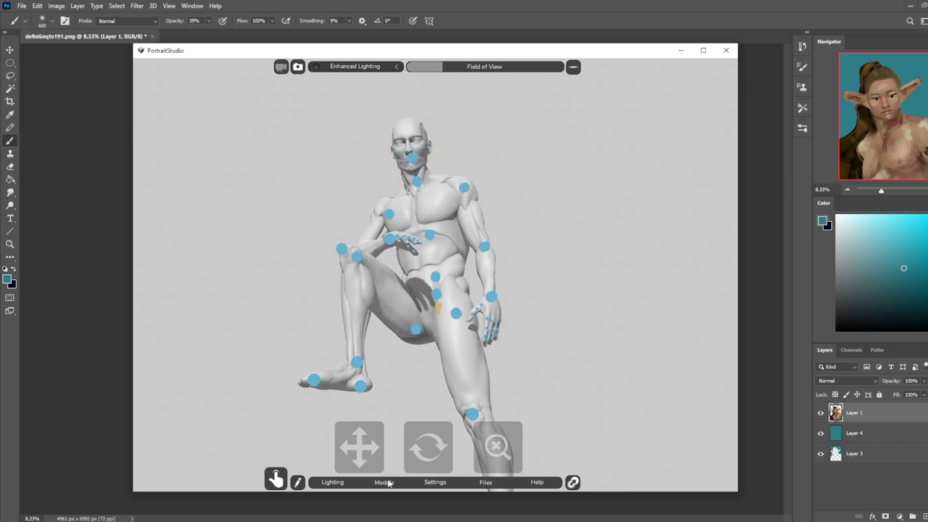
mouse_move(458, 136)
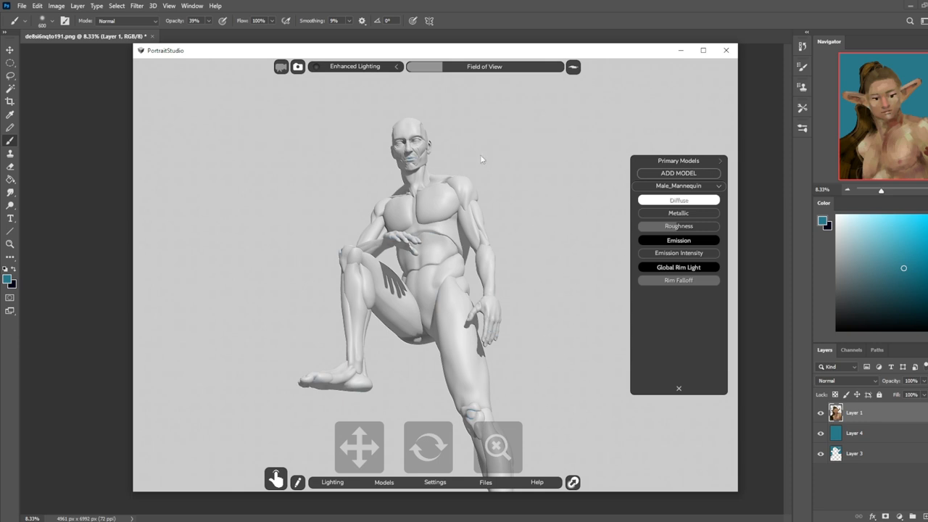
mouse_move(422, 449)
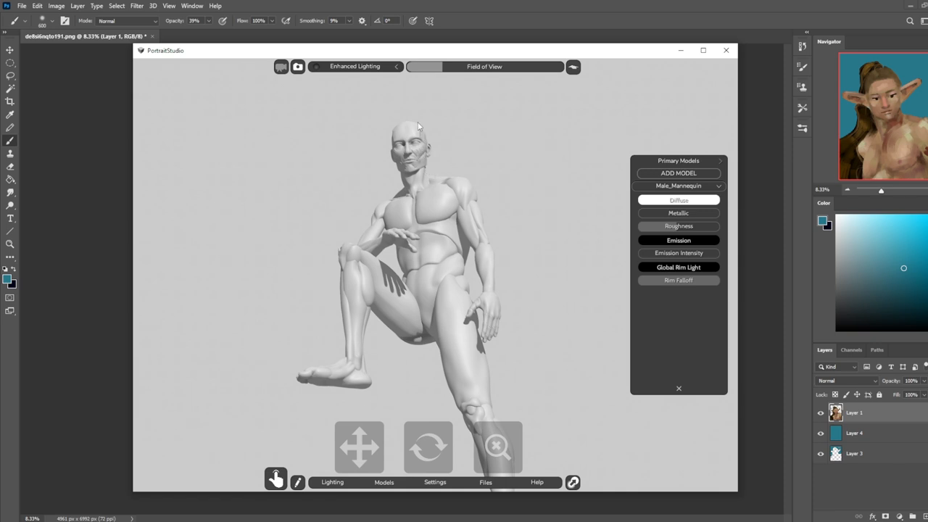
mouse_move(864, 65)
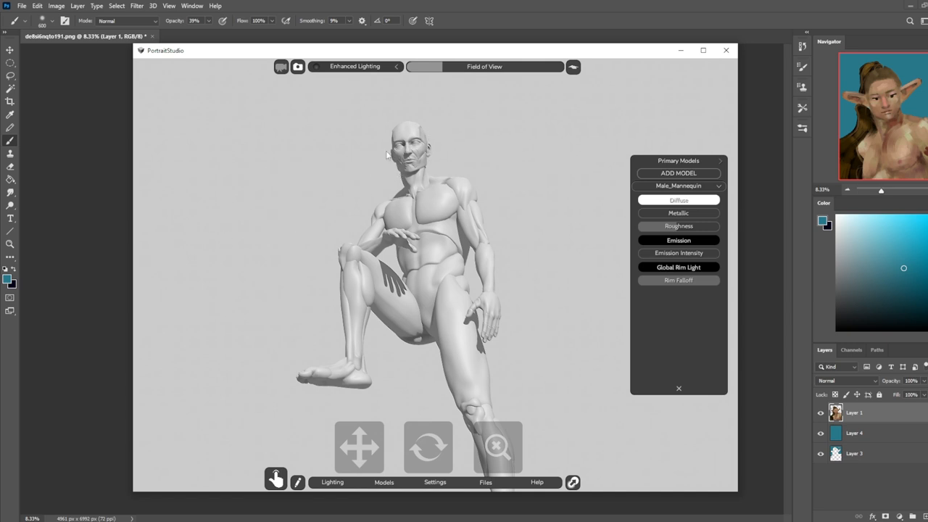
mouse_move(444, 160)
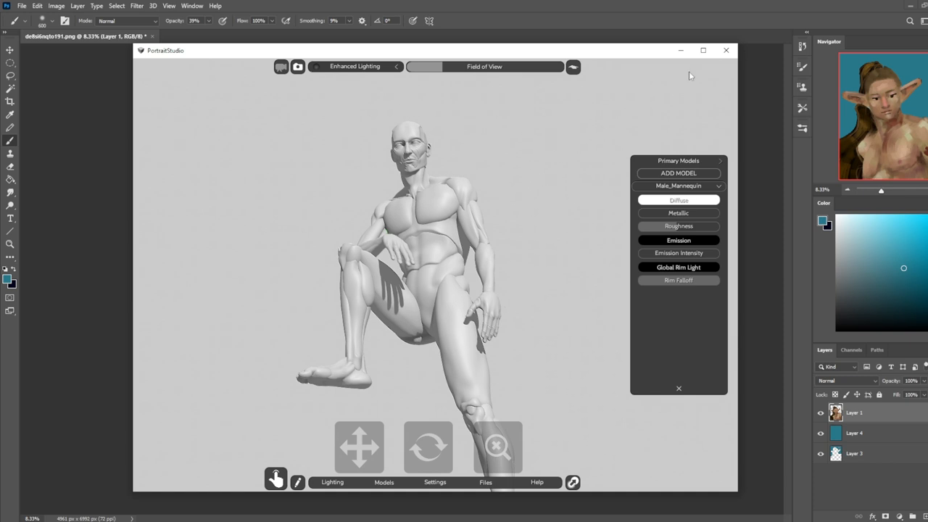
mouse_move(629, 56)
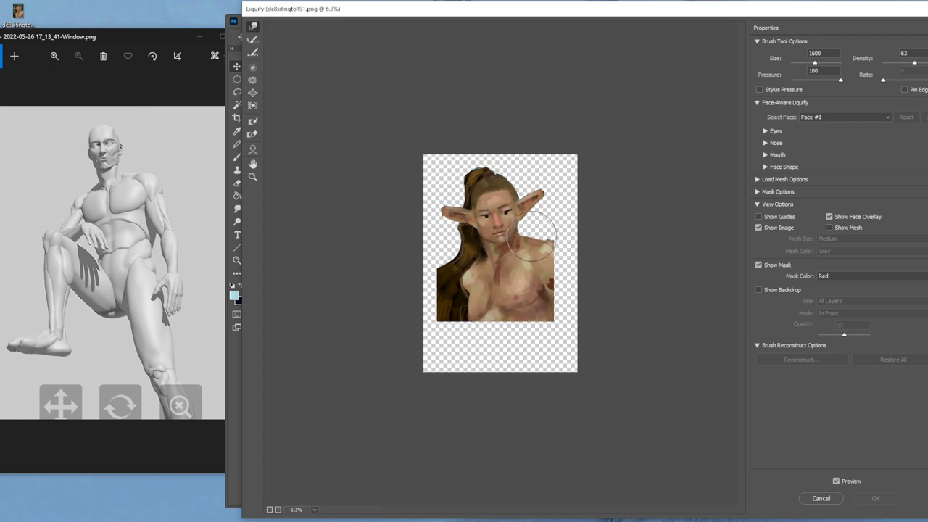
Step: Make a Forward Warp stroke on the elf portrait beside the mannequin reference
drag(529, 232, 390, 353)
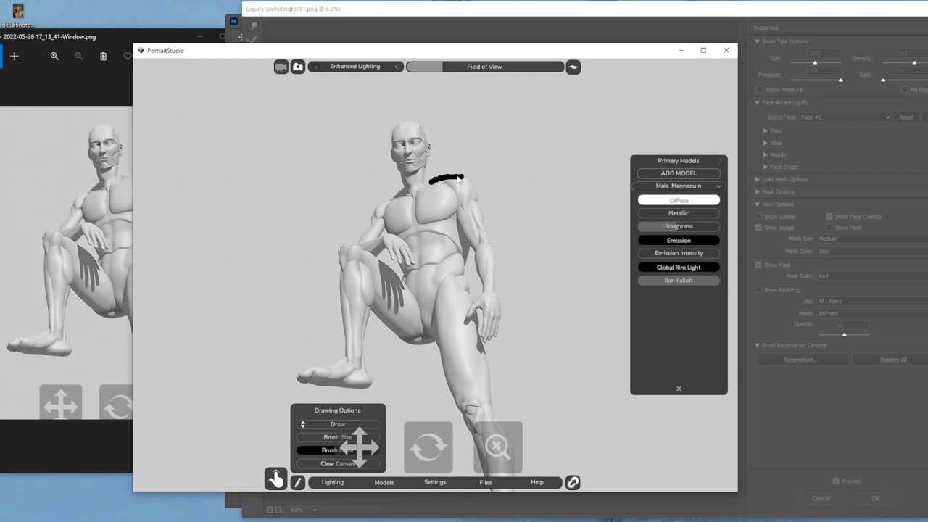
Step: Clear the canvas and sketch a shoulder line, curved bracket, upward arrow and smiley face
click(338, 463)
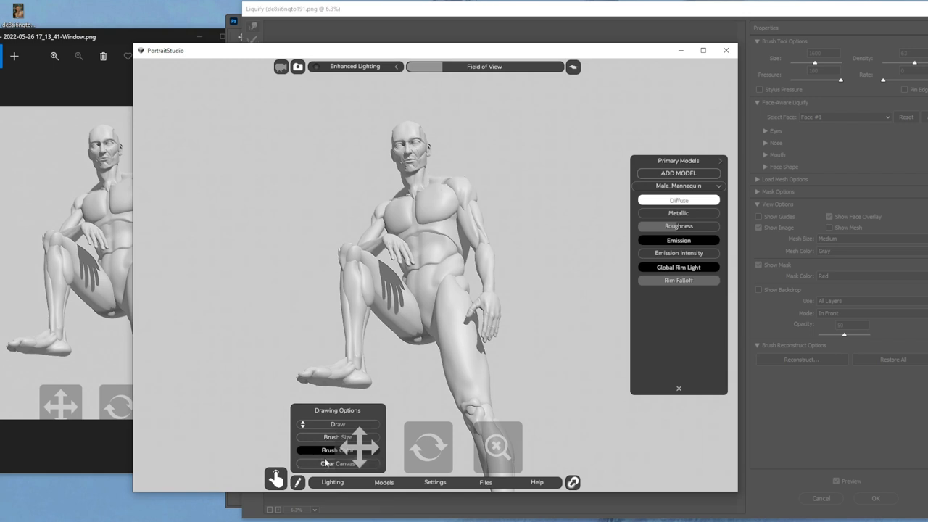
drag(413, 199, 456, 177)
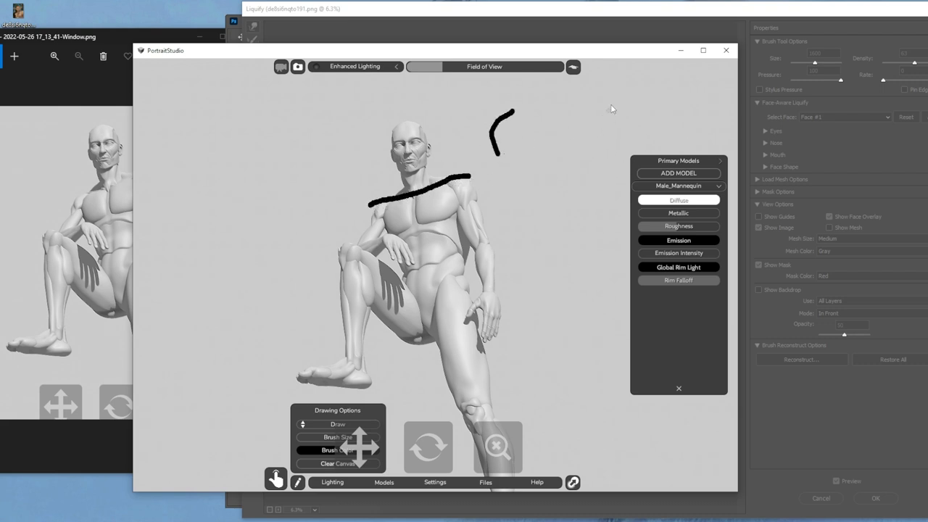
drag(508, 130, 638, 120)
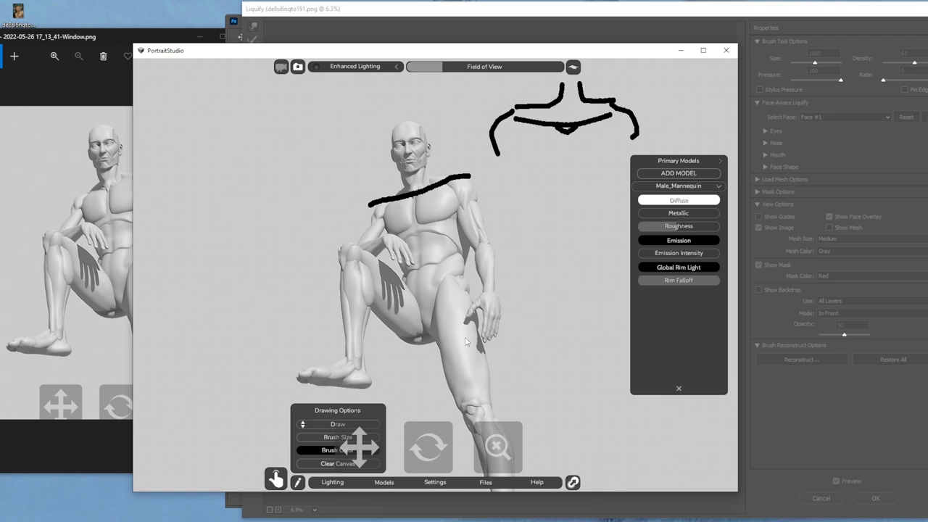
drag(453, 326, 460, 163)
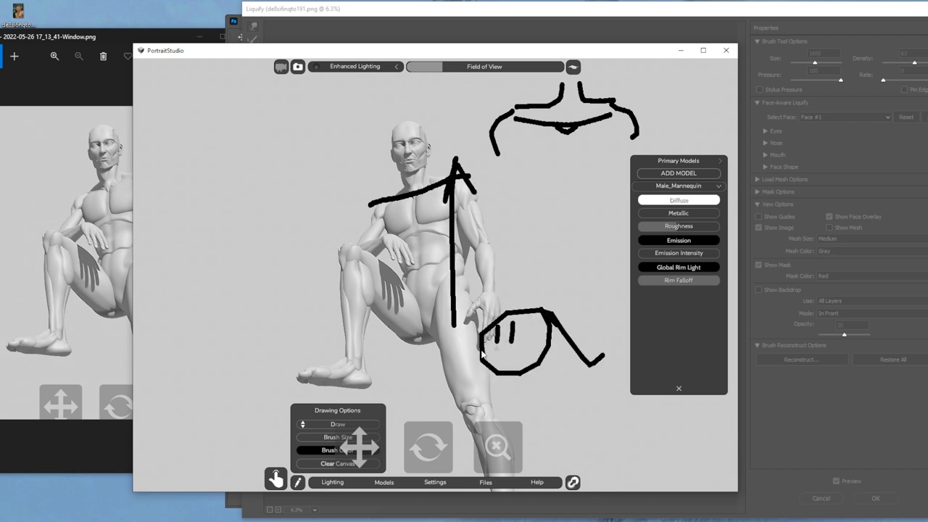
drag(493, 344, 529, 347)
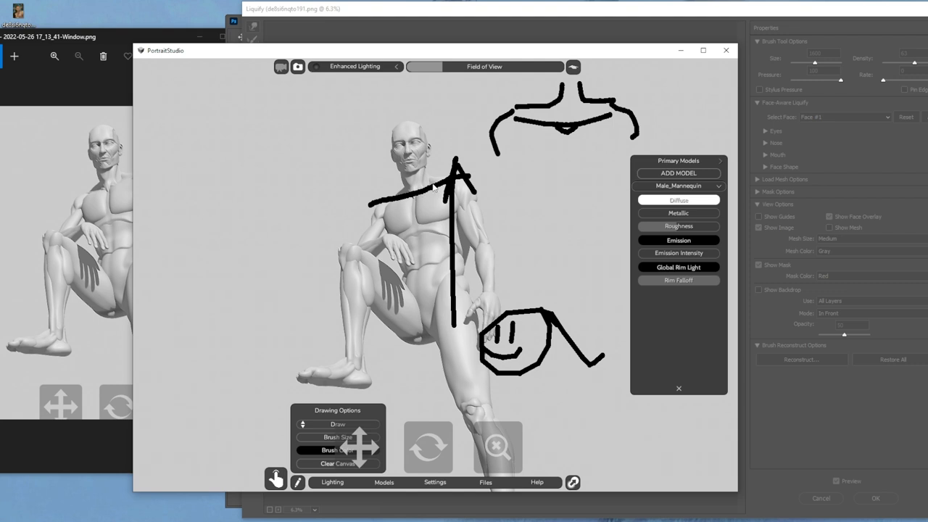
mouse_move(441, 430)
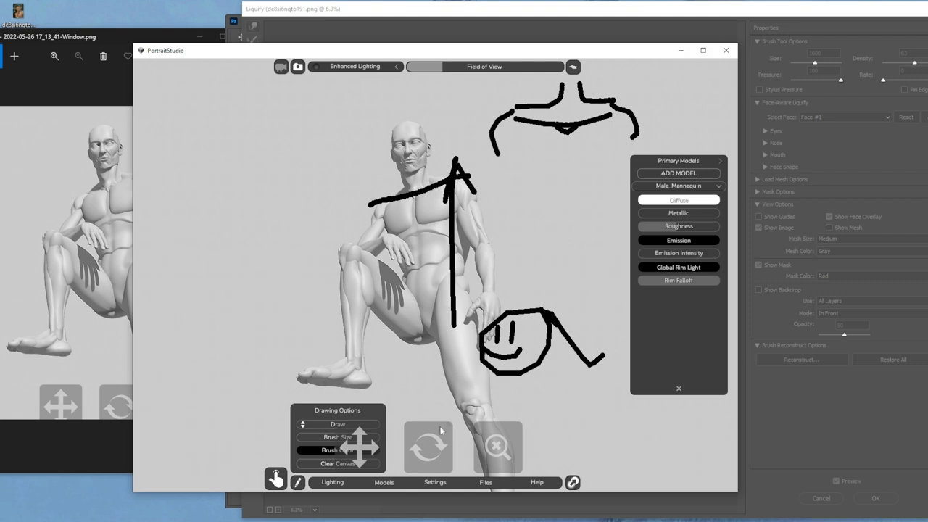
click(340, 463)
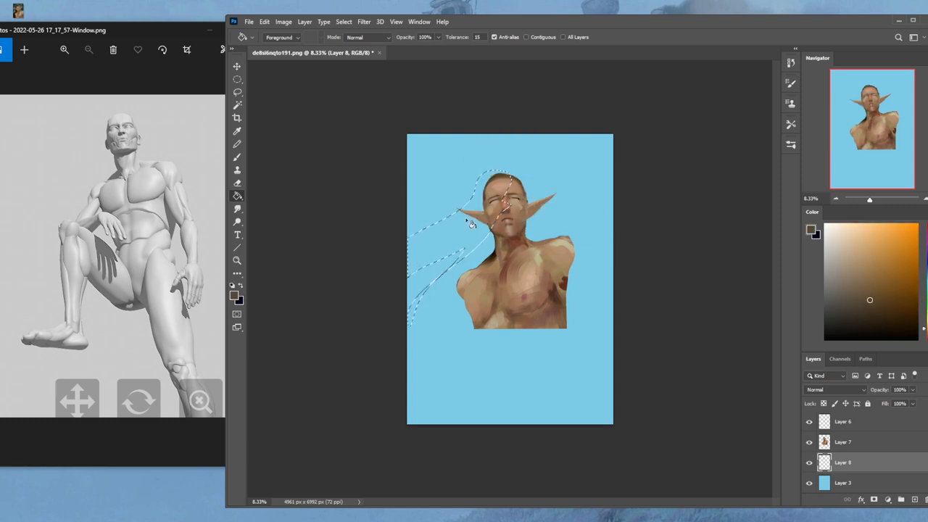
click(457, 239)
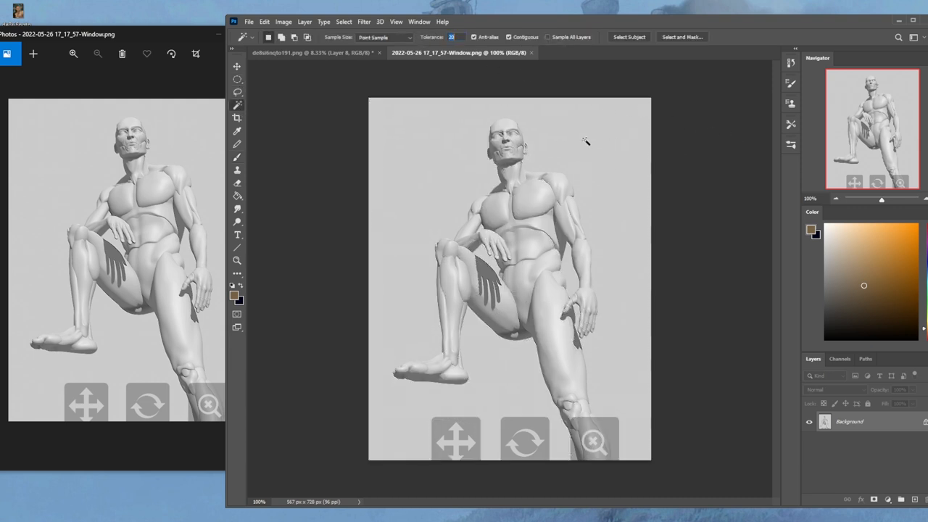
Step: Paste the mannequin into the elf painting as Layer 9 and tint it skin-coloured
click(585, 142)
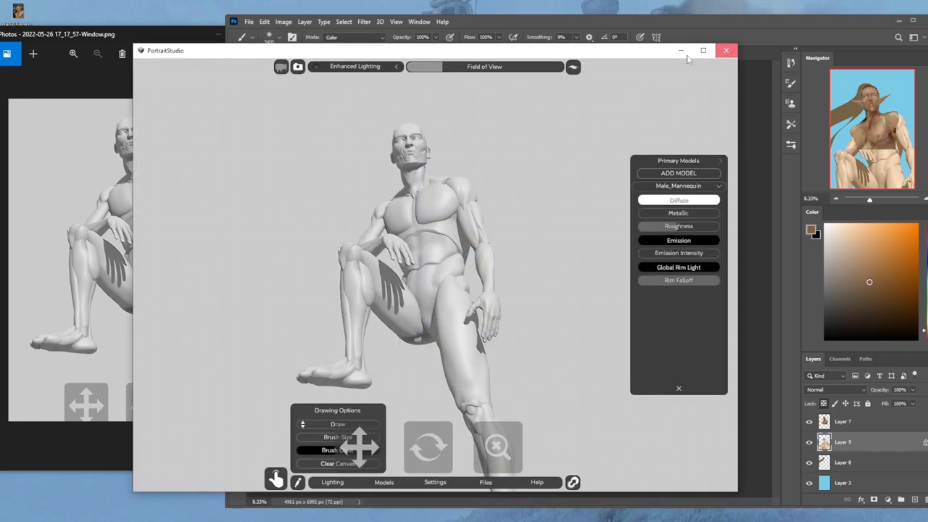
Step: Hide the original figure on Layer 7 and select the Layer 9 mannequin body
click(726, 49)
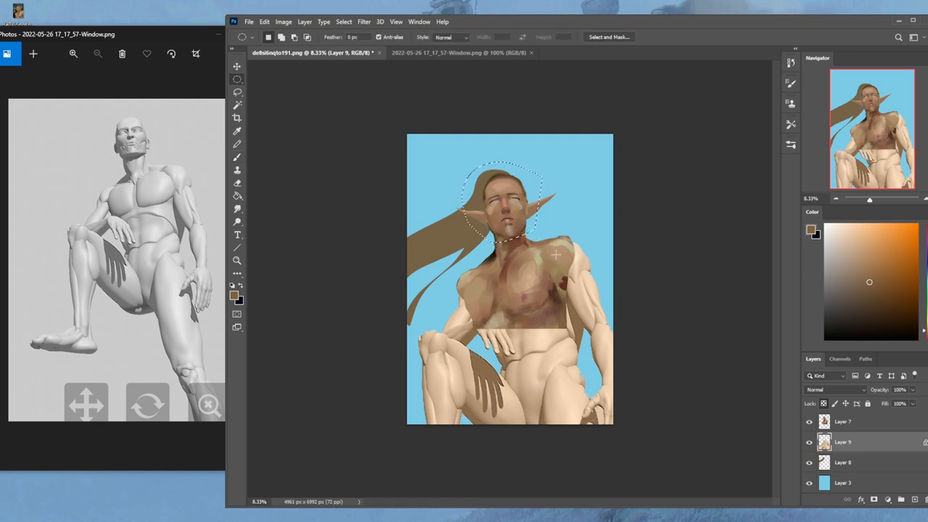
click(808, 421)
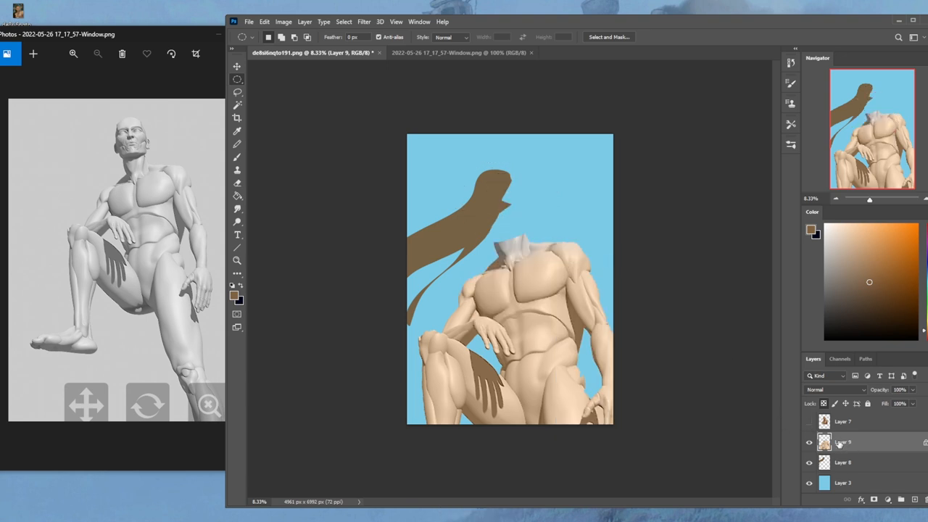
click(237, 208)
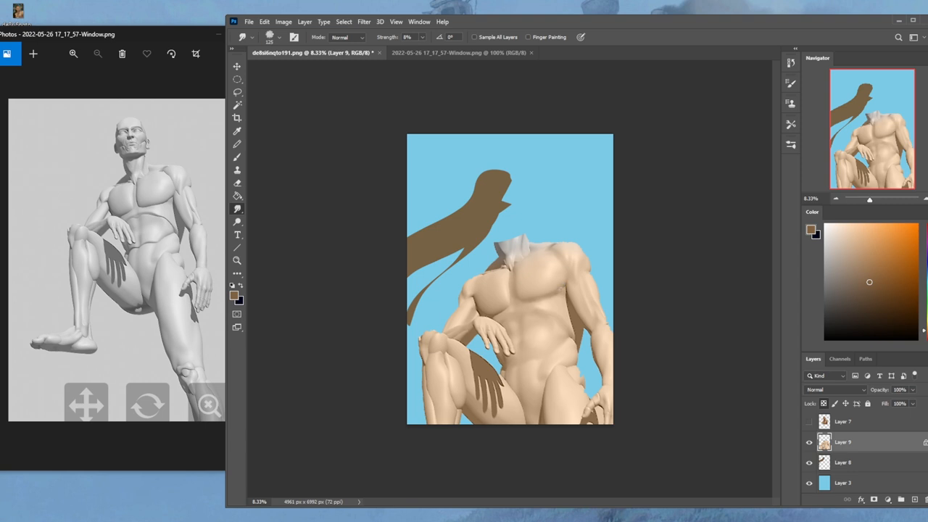
mouse_move(571, 310)
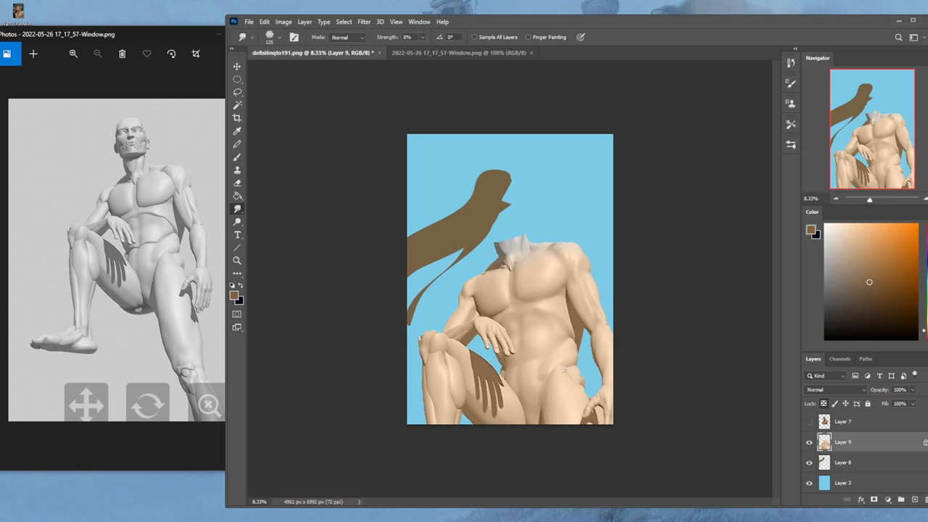
mouse_move(578, 387)
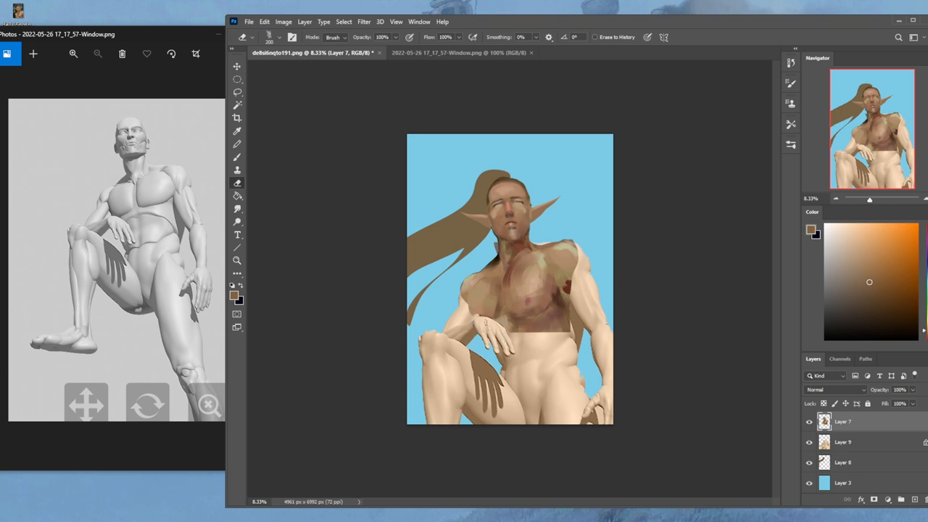
mouse_move(858, 429)
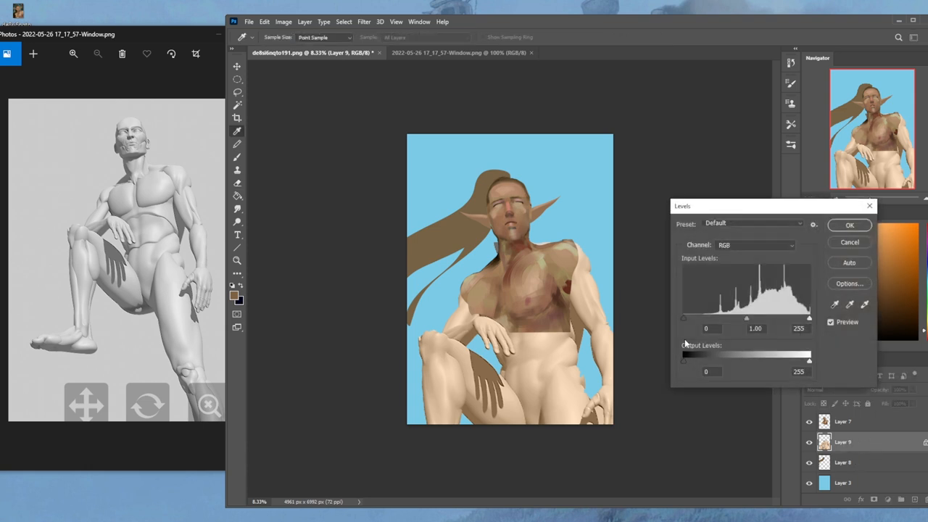
Step: Adjust Levels, then give Layer 3 Hue/Saturation of Saturation +100 and Lightness +37
drag(683, 318, 701, 318)
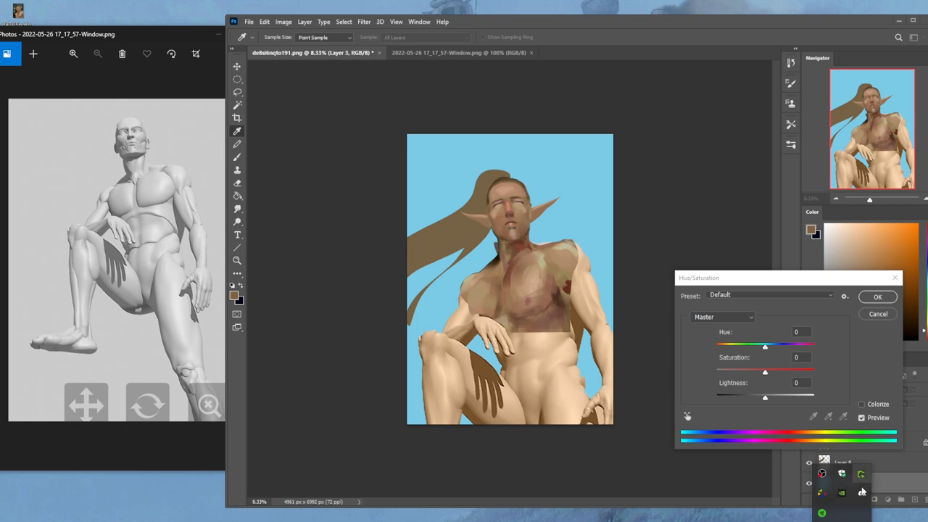
drag(764, 396, 786, 397)
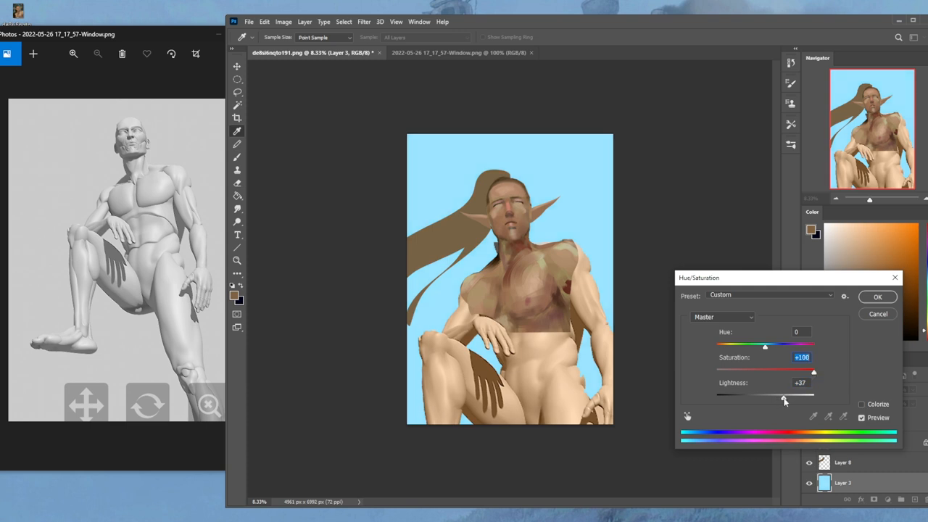
click(878, 296)
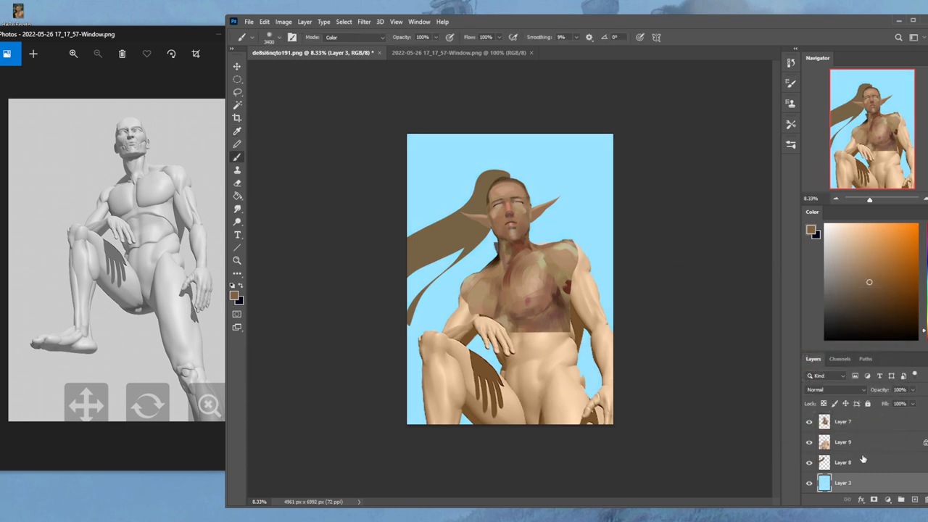
Step: Merge the painted figure down onto the body and Liquify-warp the head outline into shape
right_click(845, 442)
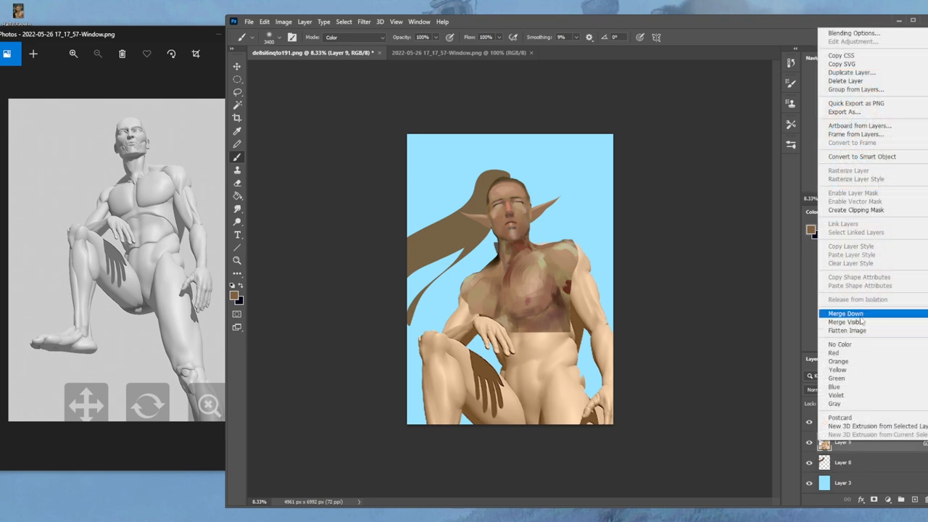
click(840, 313)
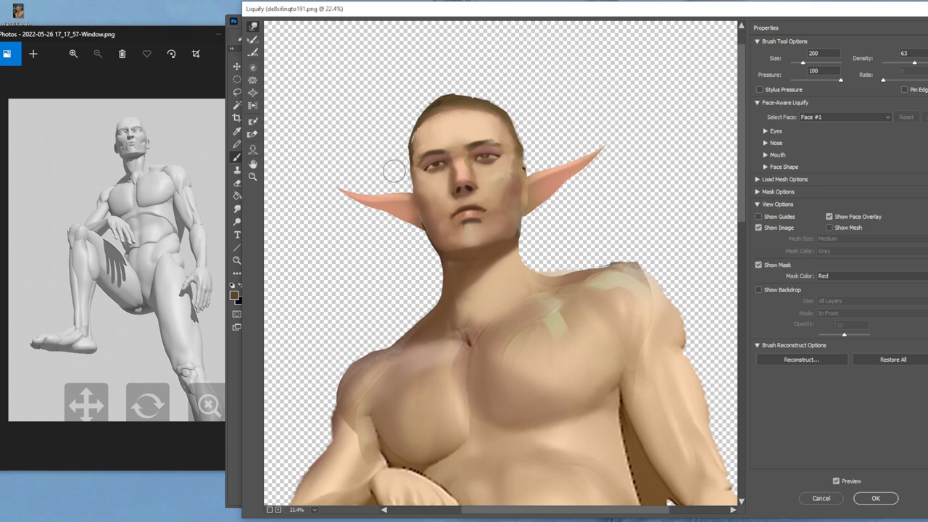
mouse_move(390, 166)
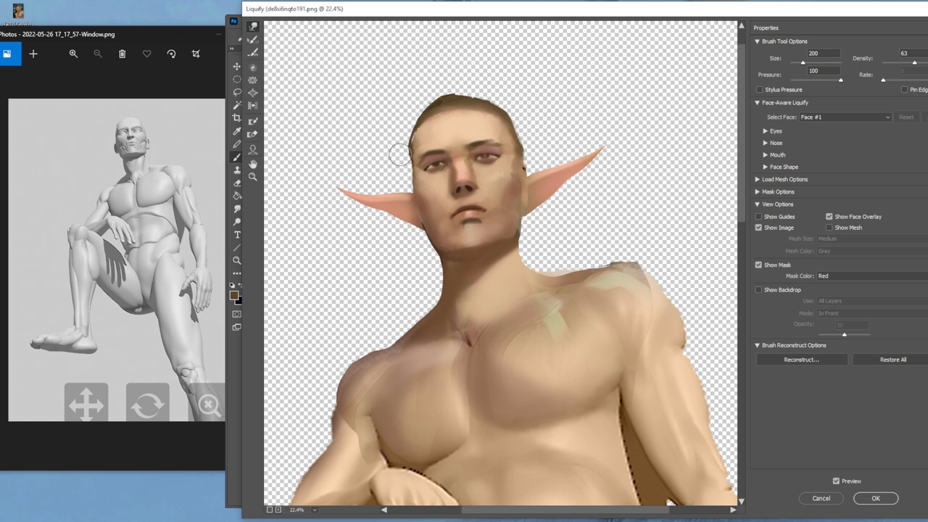
drag(399, 153, 407, 187)
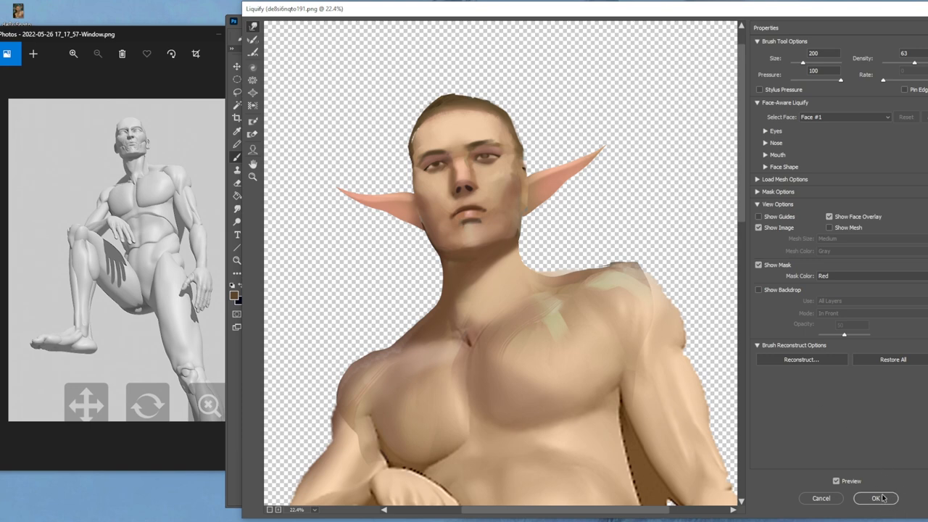
click(874, 499)
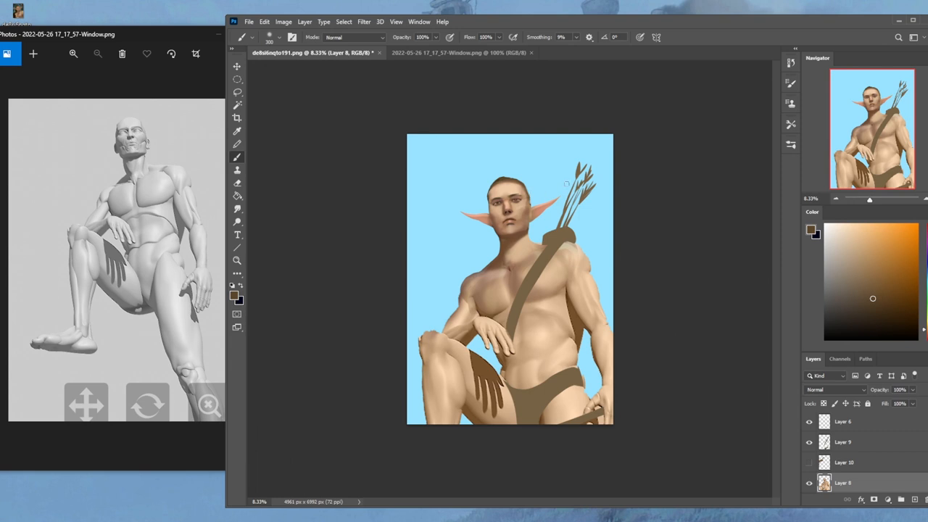
Step: Make Layer 10's long brown hair visible behind the elf and select that layer
click(808, 462)
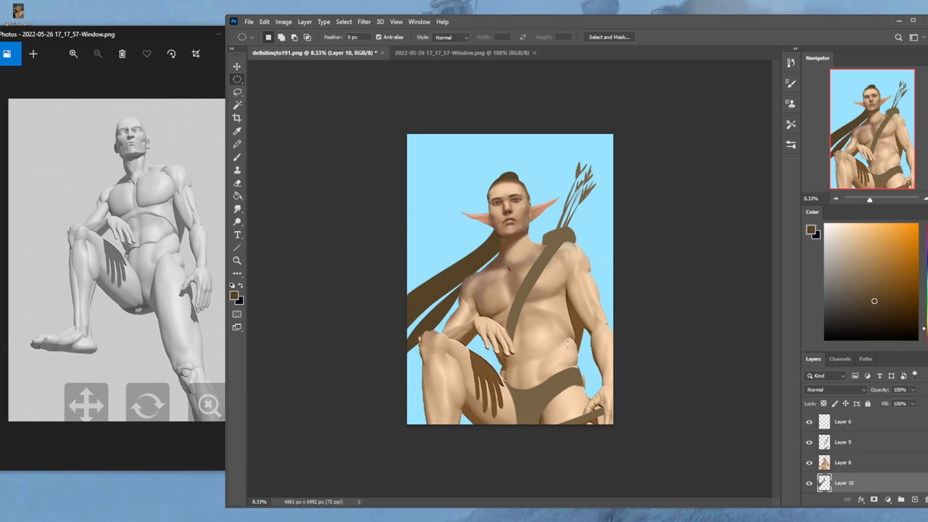
click(843, 462)
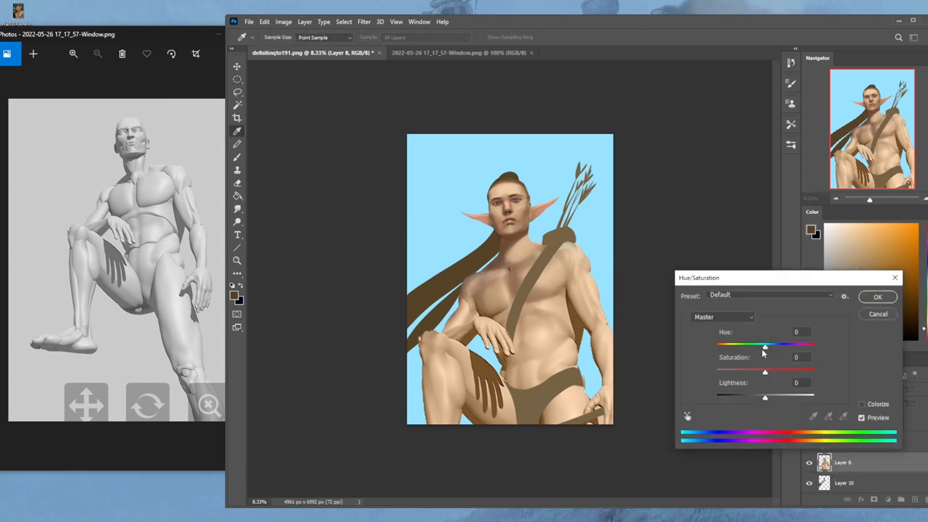
Step: Shift the figure and its duplicate toward a pinker hue with Hue/Saturation
drag(765, 344, 759, 344)
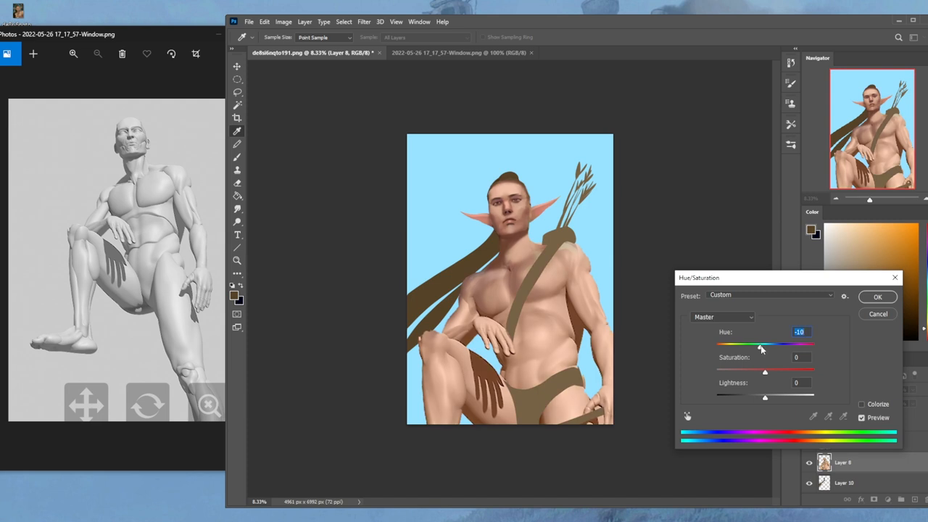
click(877, 296)
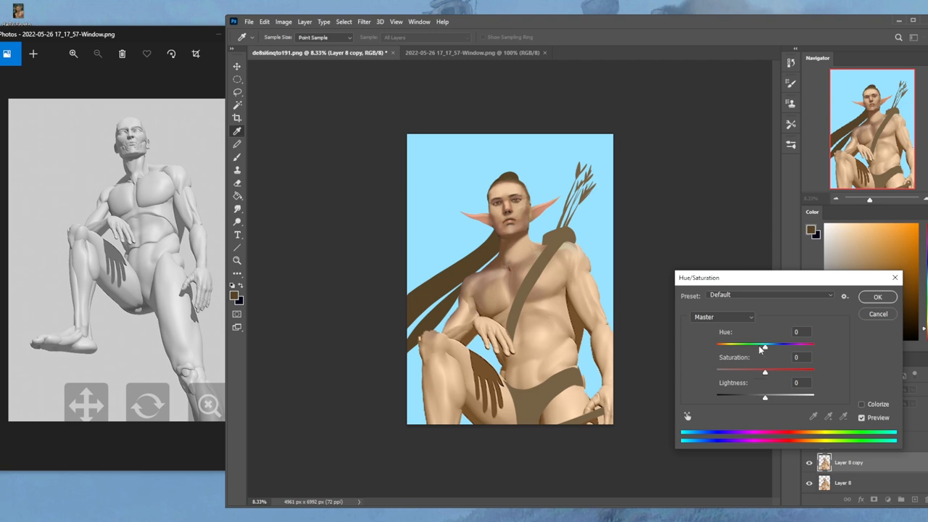
drag(764, 344, 790, 344)
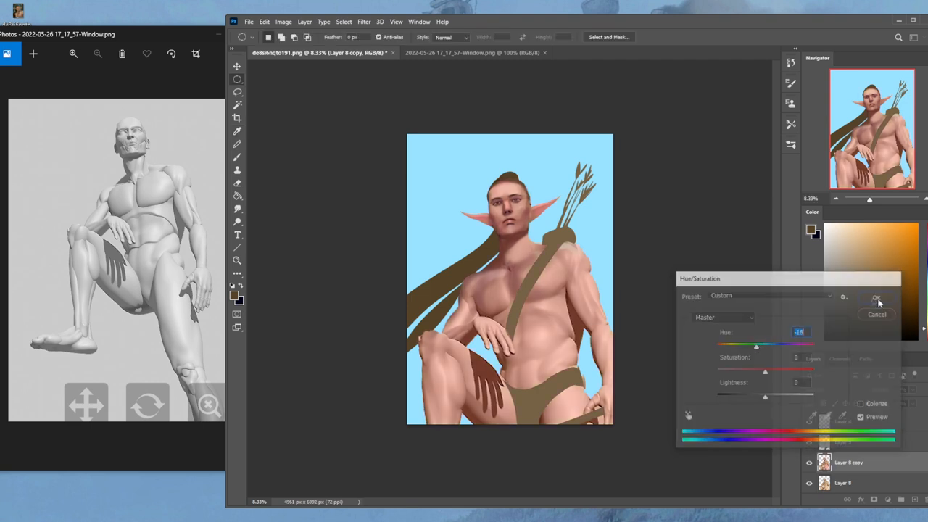
click(876, 298)
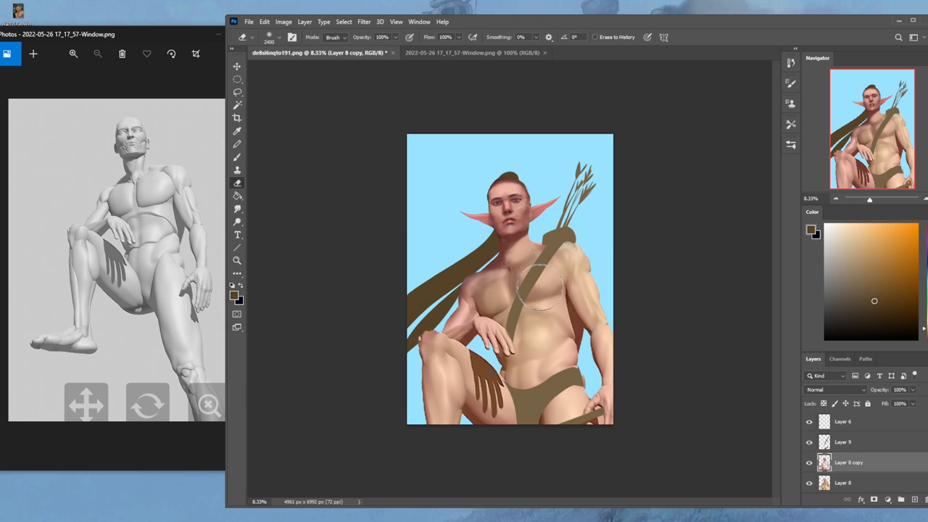
Step: Erase the pinker copy on the chest and apply a subtler negative hue shift
drag(508, 210, 508, 290)
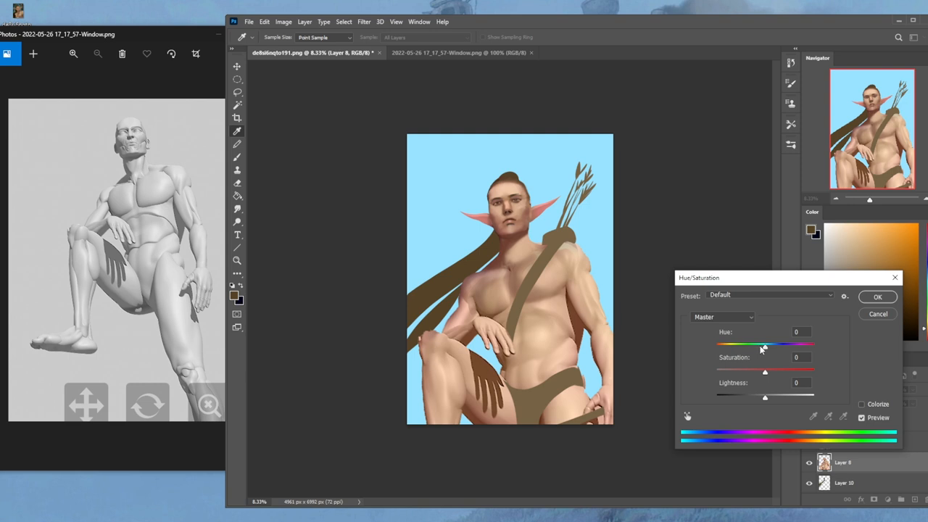
drag(764, 345, 759, 345)
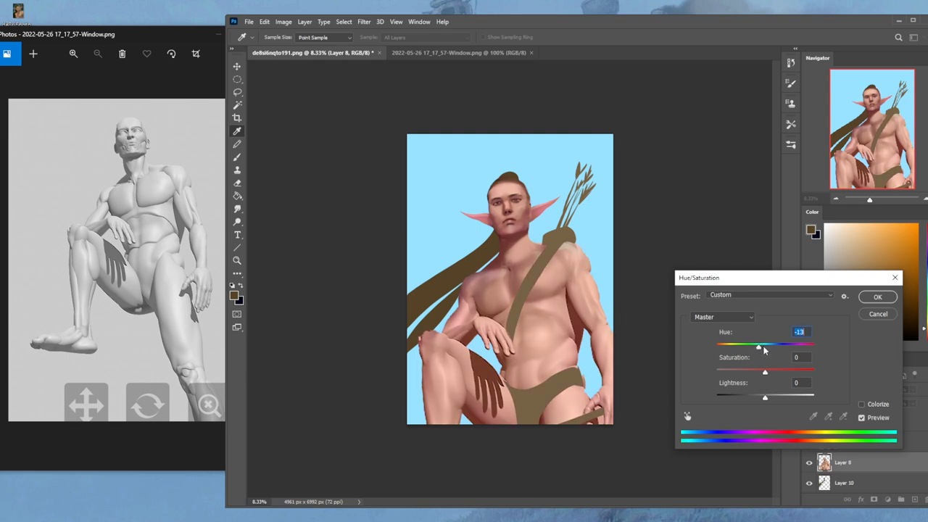
drag(759, 346, 766, 346)
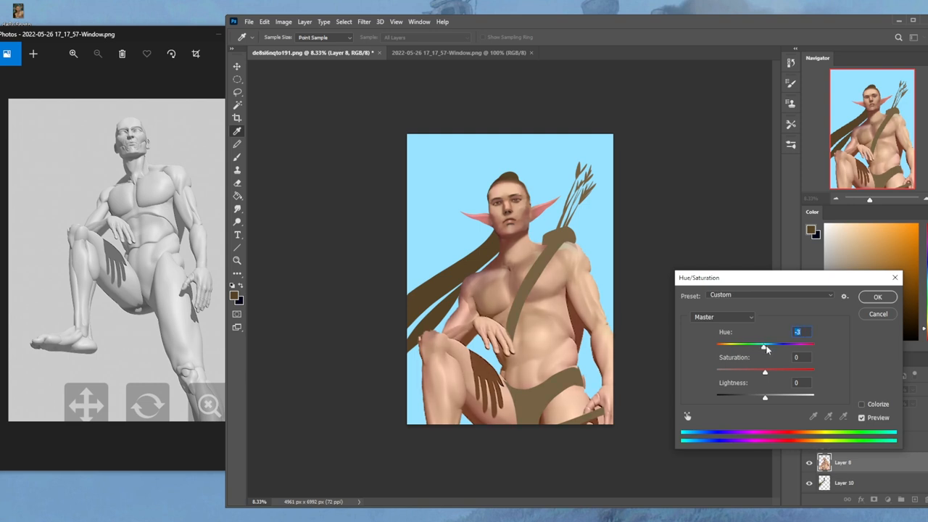
click(878, 296)
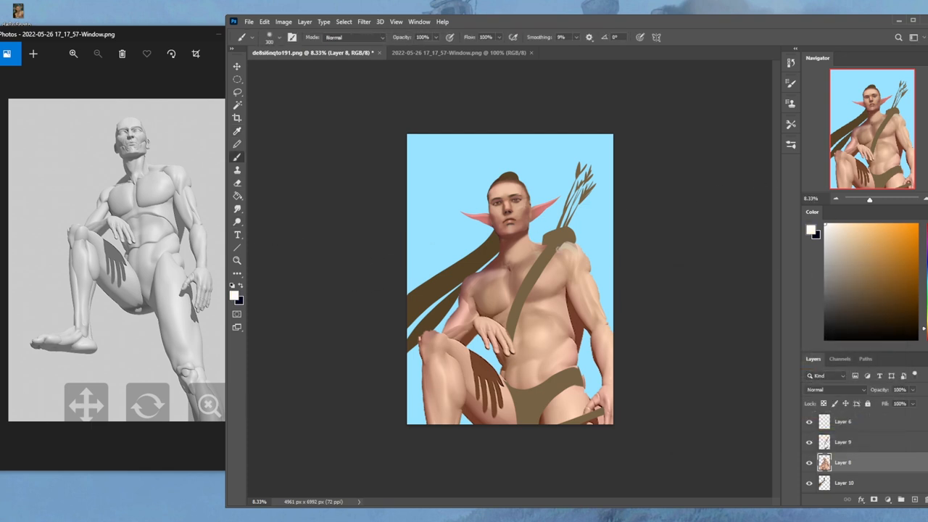
Step: Saturate the sky on Layer 3, then apply Levels and slight desaturation to Layer 8
click(237, 221)
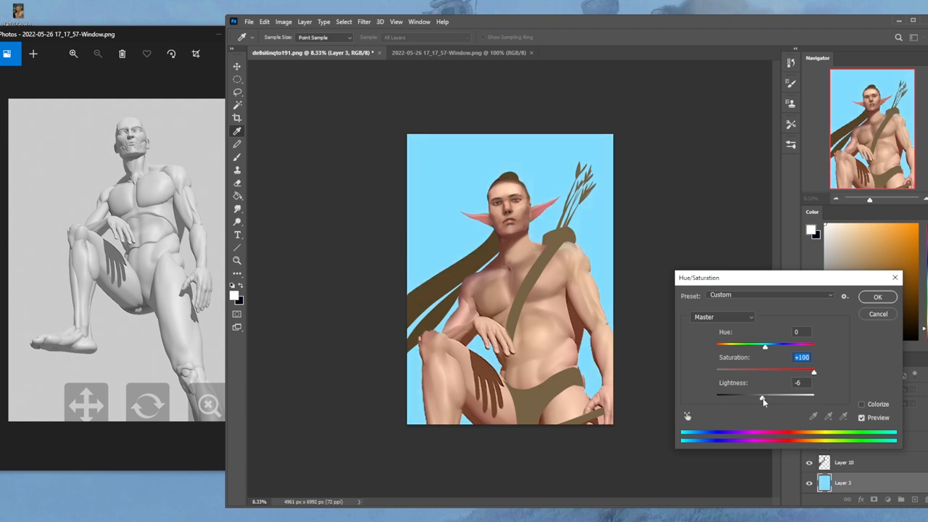
click(878, 296)
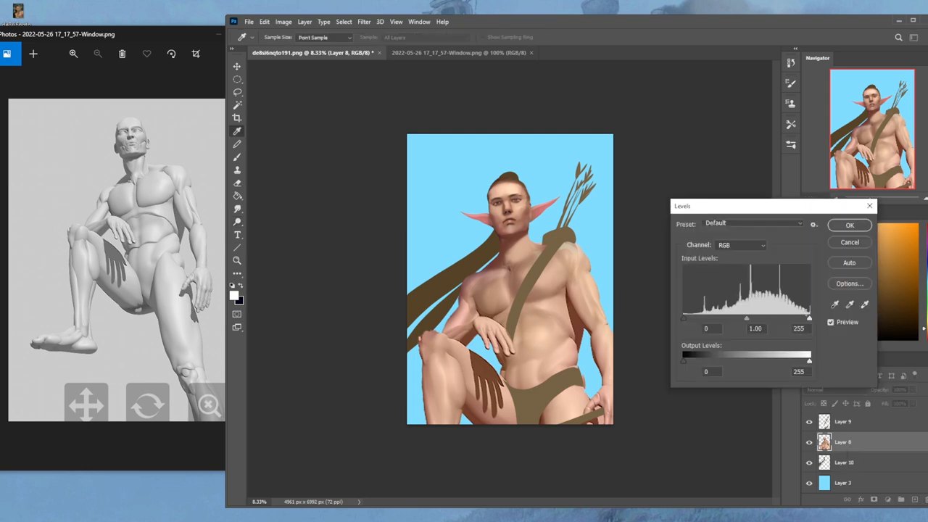
drag(809, 317, 800, 318)
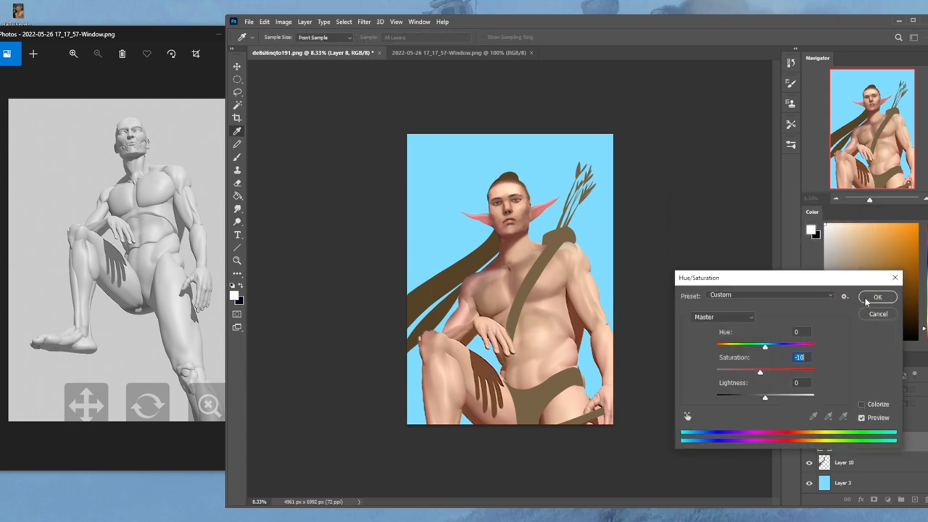
click(878, 296)
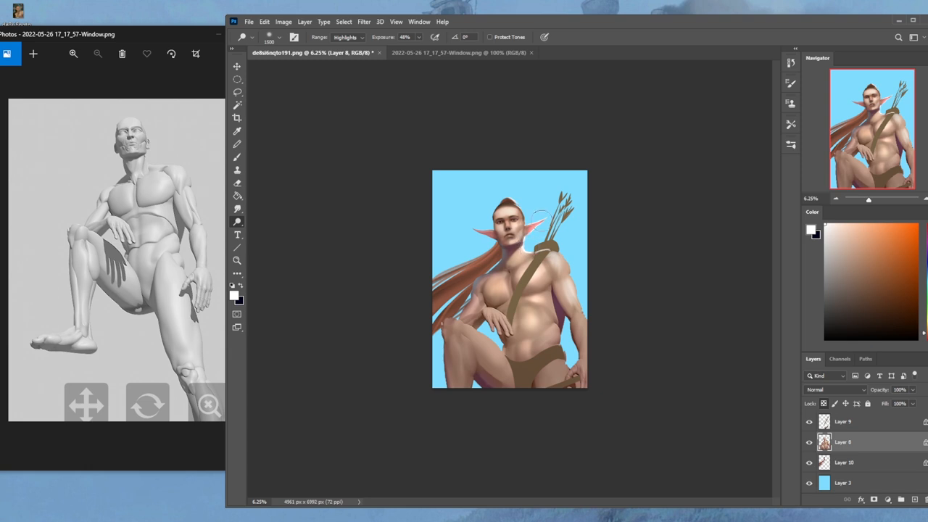
Step: Dodge brighter highlights on the face and chest across Layers 8 and 10
right_click(537, 217)
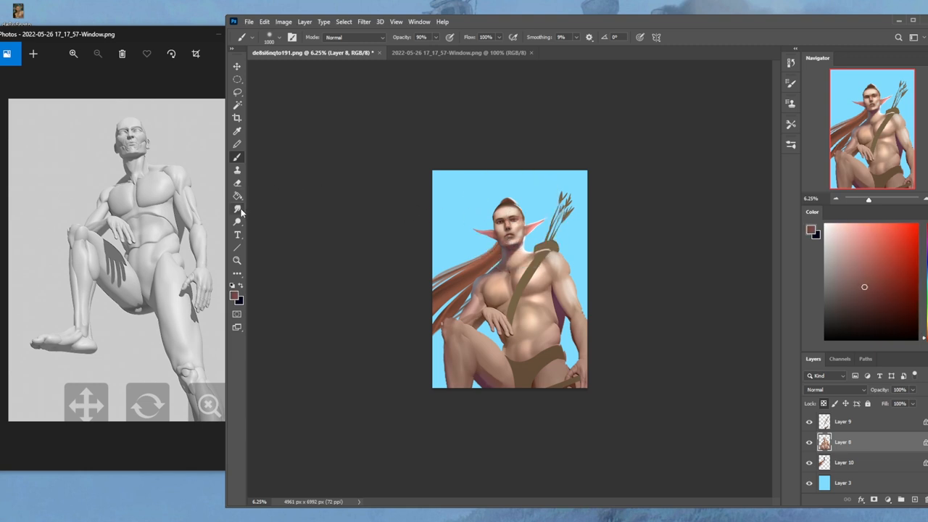
click(353, 37)
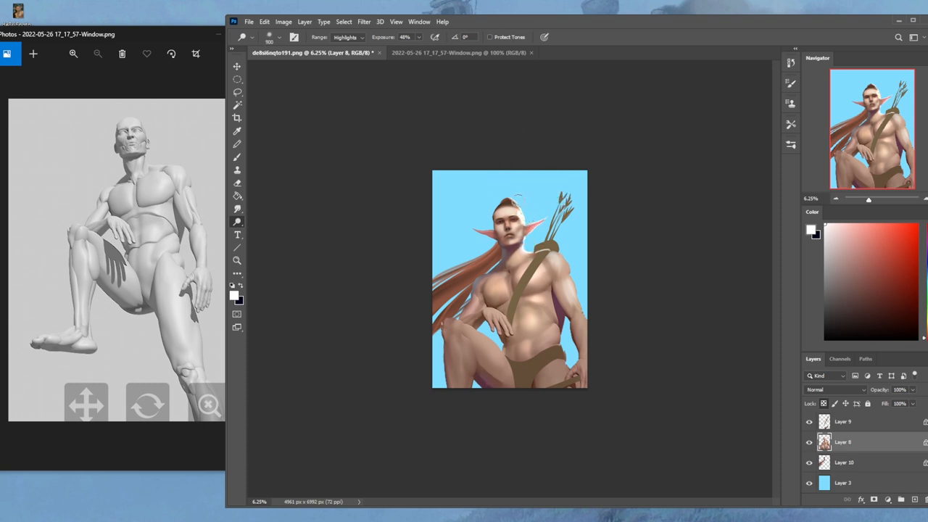
click(843, 462)
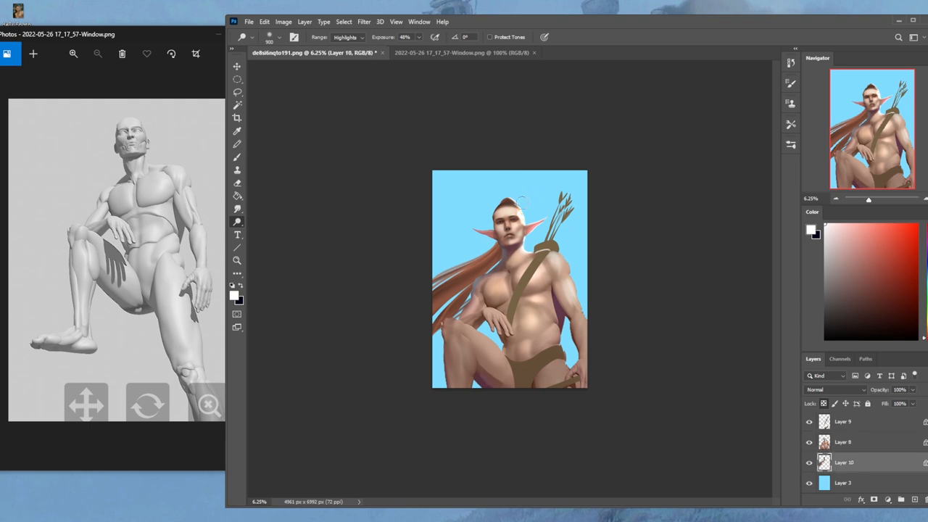
mouse_move(493, 121)
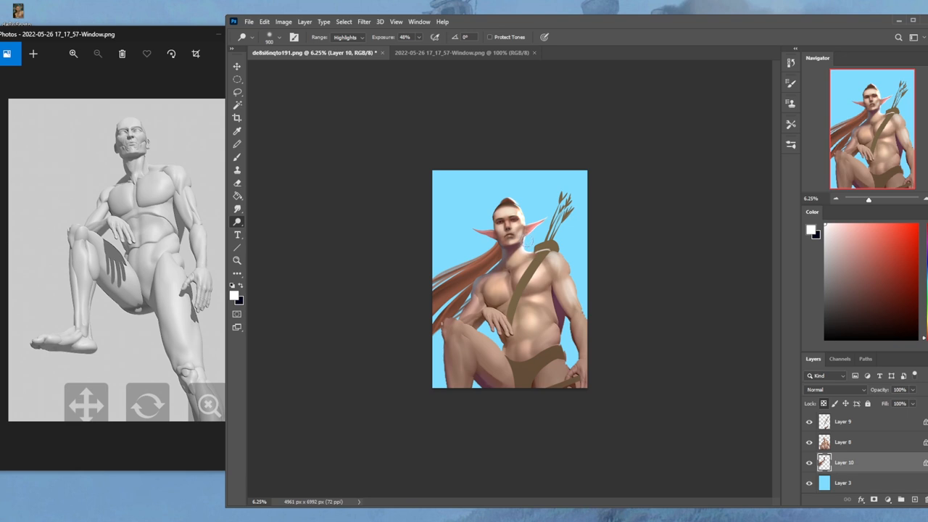
mouse_move(507, 100)
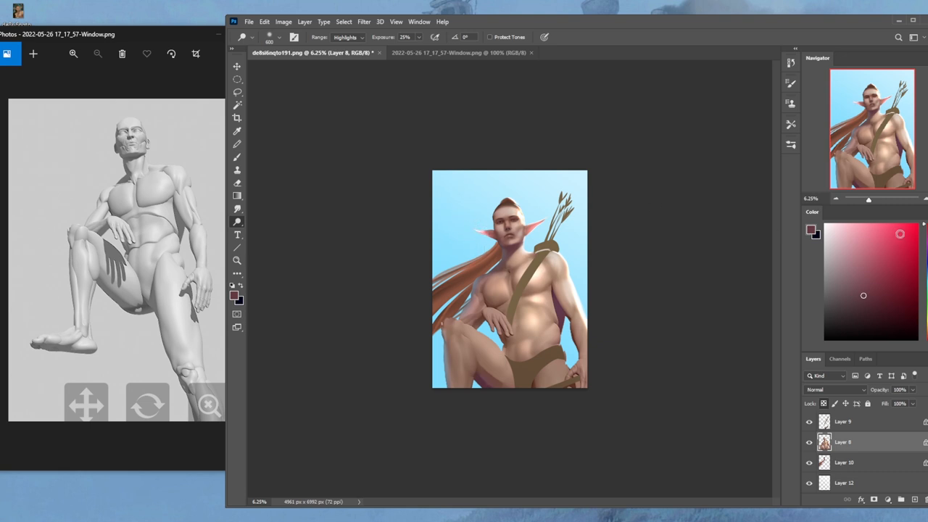
Step: Paint light hair streaks, then smudge and blur edges on the figure and the layer beneath
click(237, 157)
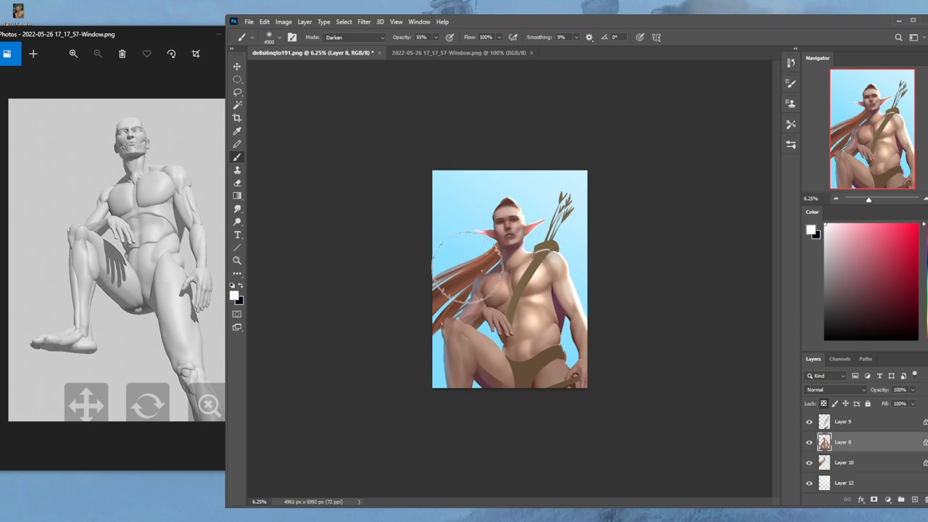
click(236, 90)
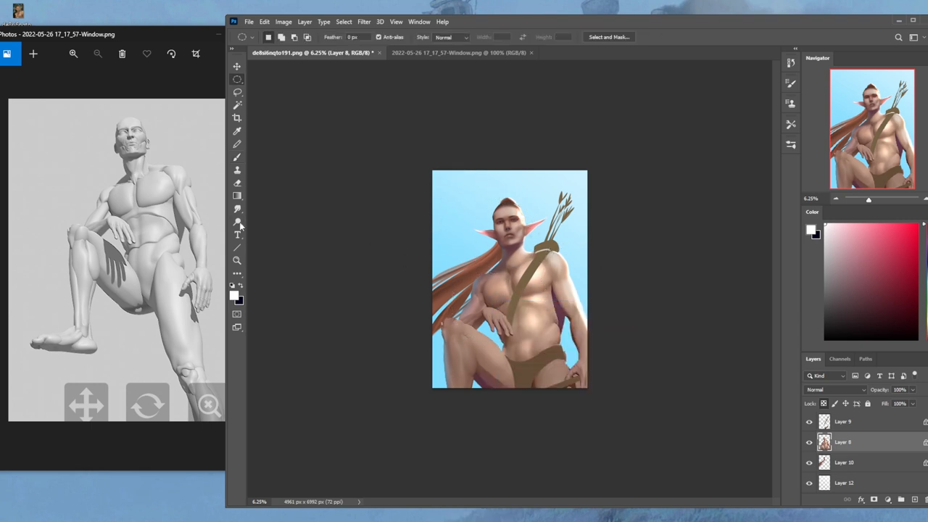
click(237, 222)
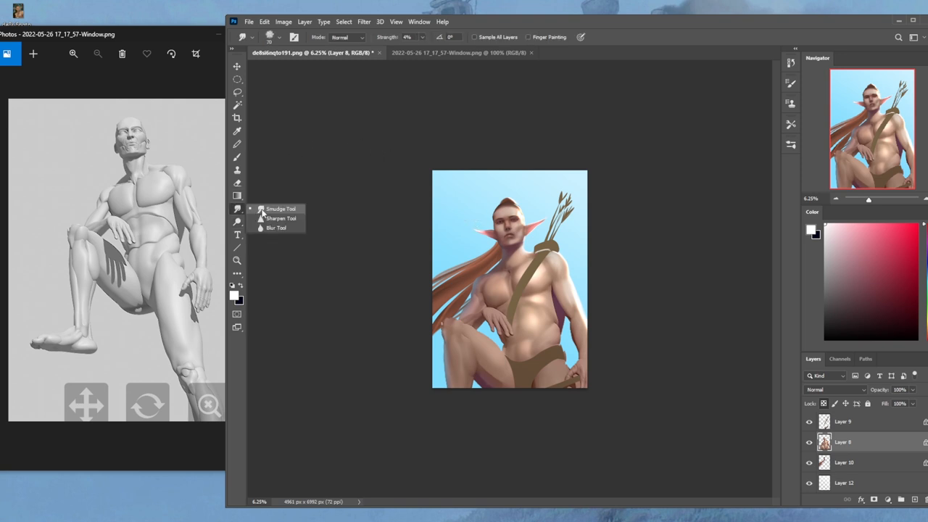
click(284, 209)
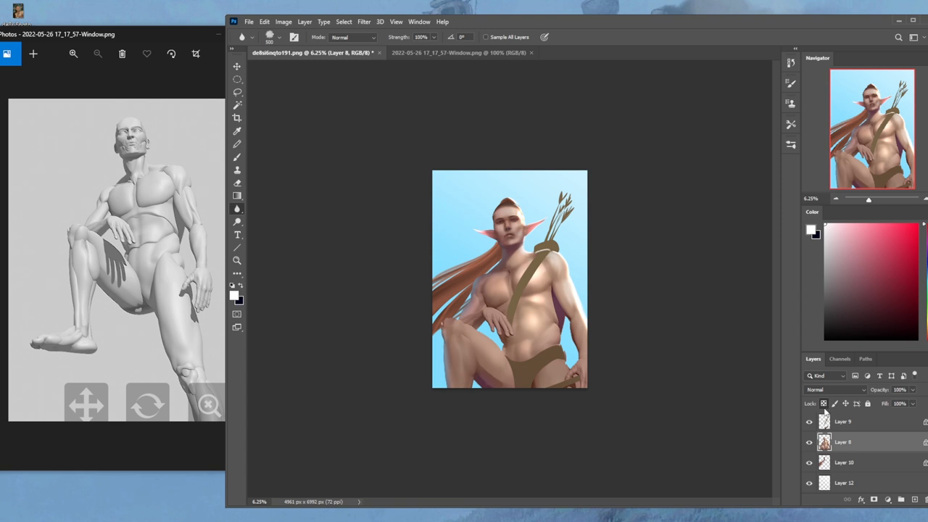
click(846, 462)
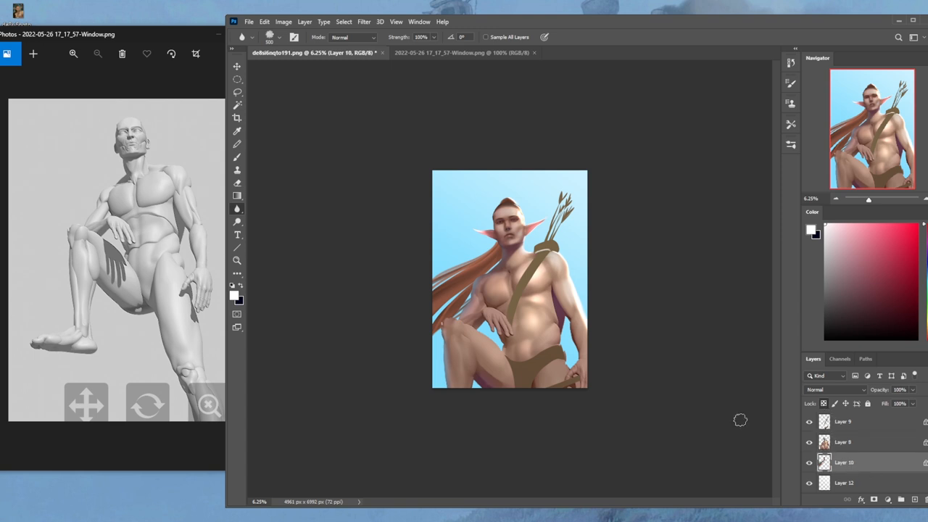
click(237, 221)
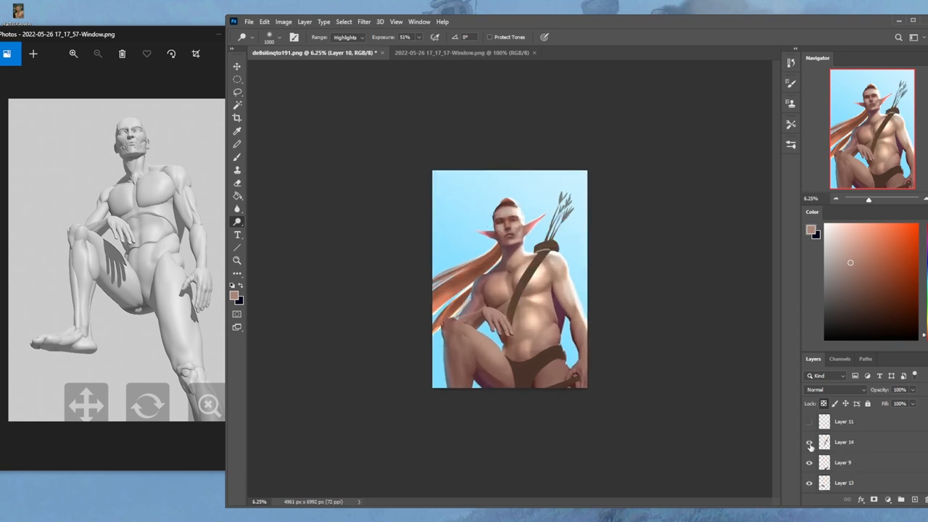
Step: Select Layer 14 for painting darker detail on the straps and arrows
click(809, 443)
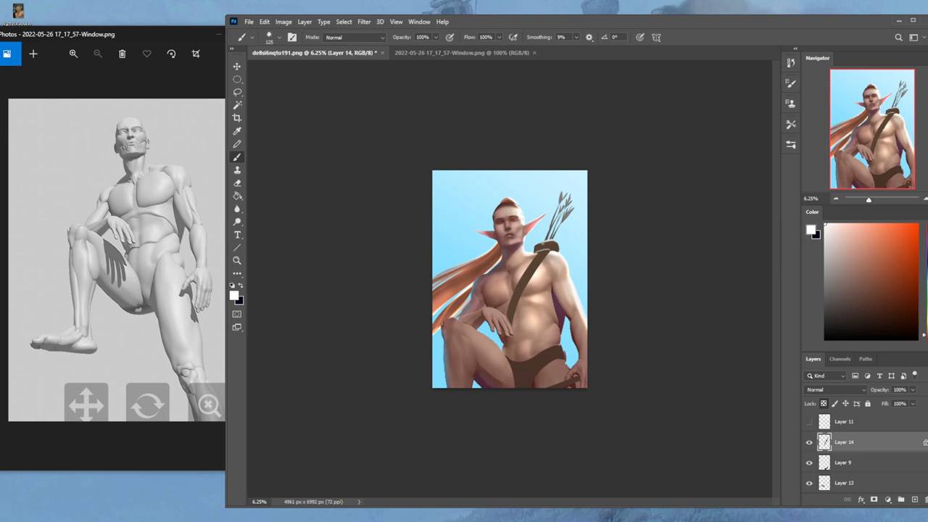
mouse_move(624, 238)
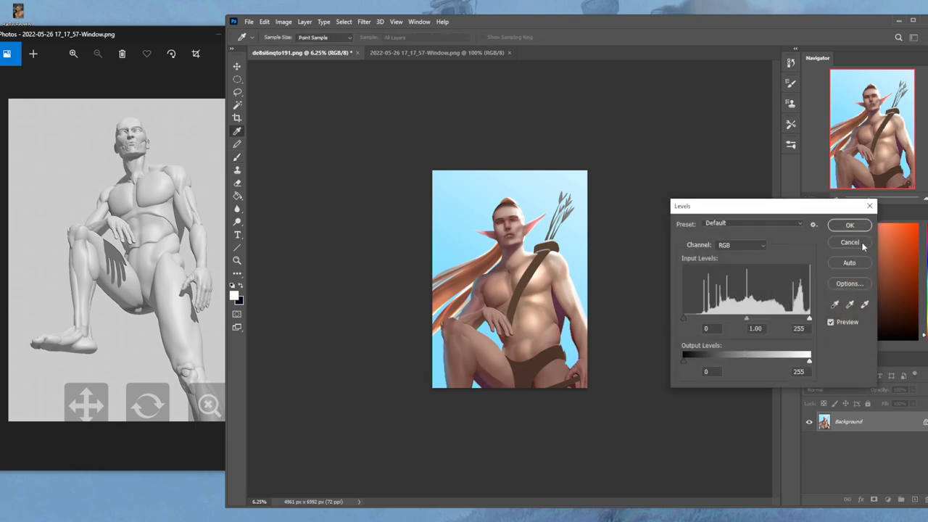
Step: Set the Levels white input level to 243 and apply the correction
drag(810, 319, 808, 318)
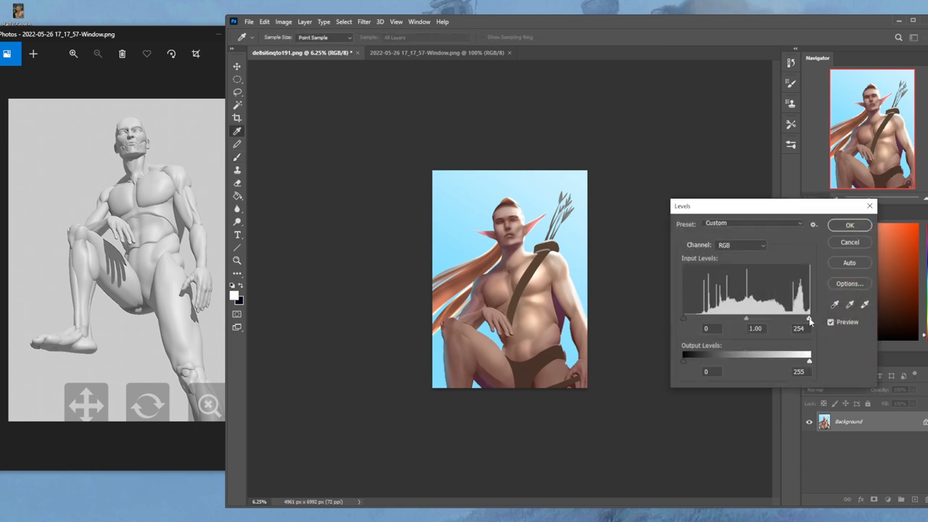
drag(809, 320, 803, 319)
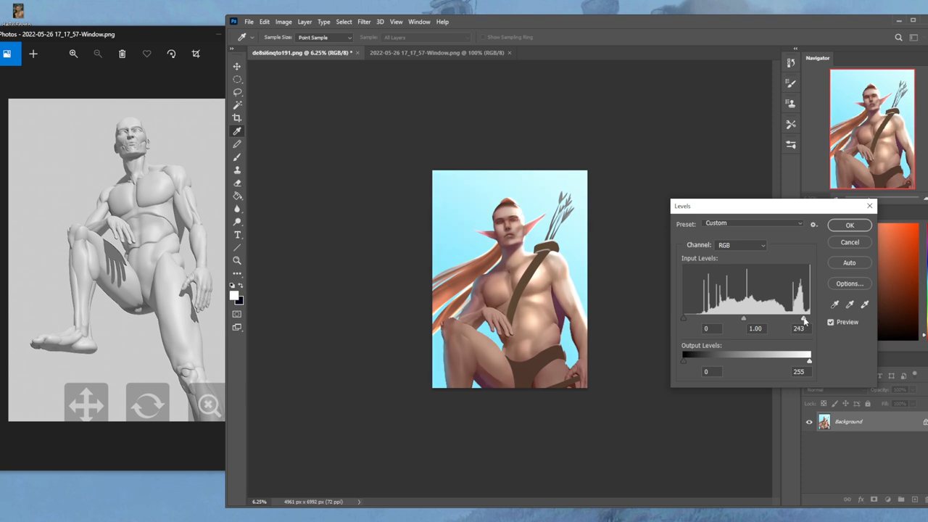
click(848, 225)
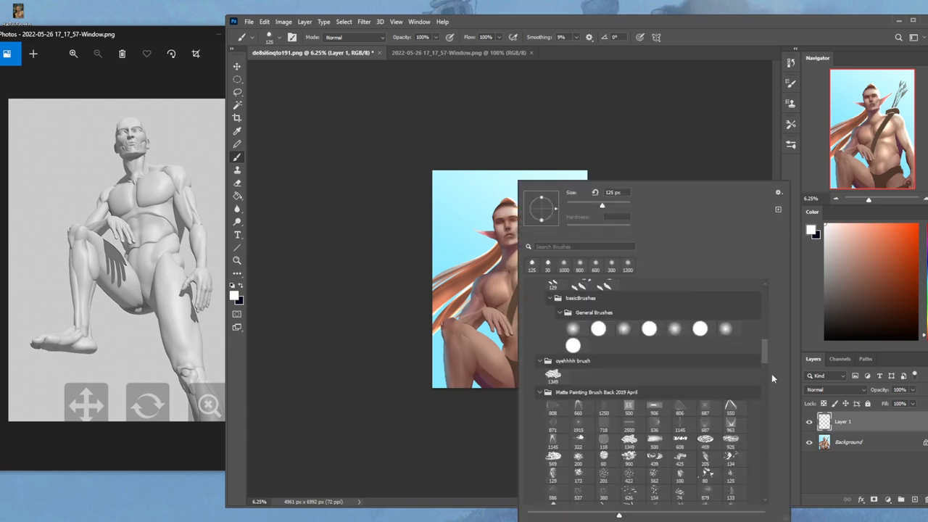
Step: Create a new empty layer above the flattened painting and browse brush presets
scroll(down, 3)
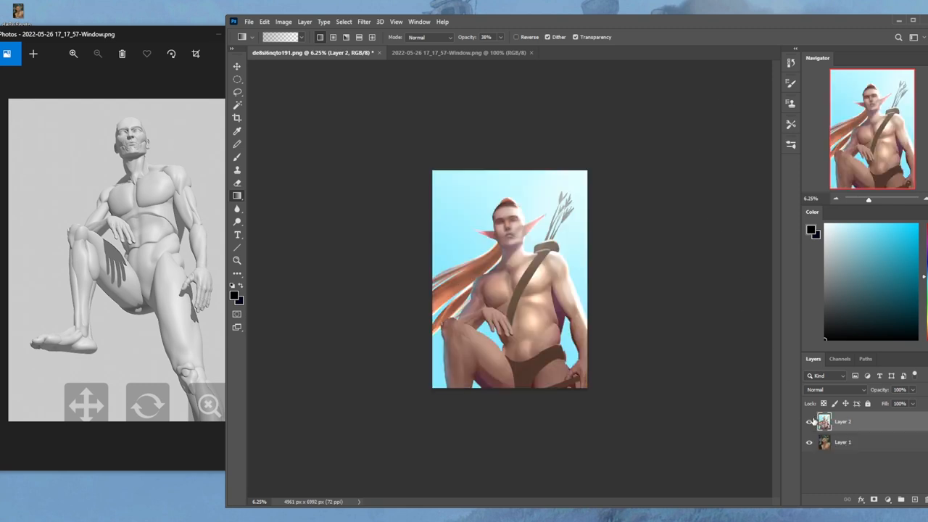
mouse_move(808, 422)
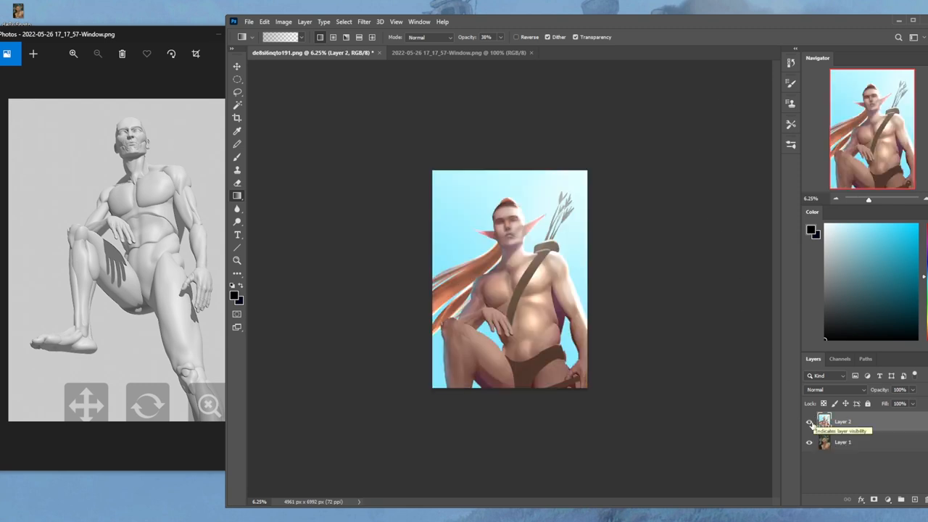
Step: Toggle Layer 2 on and off to compare, leaving it hidden with Layer 1 selected
click(809, 421)
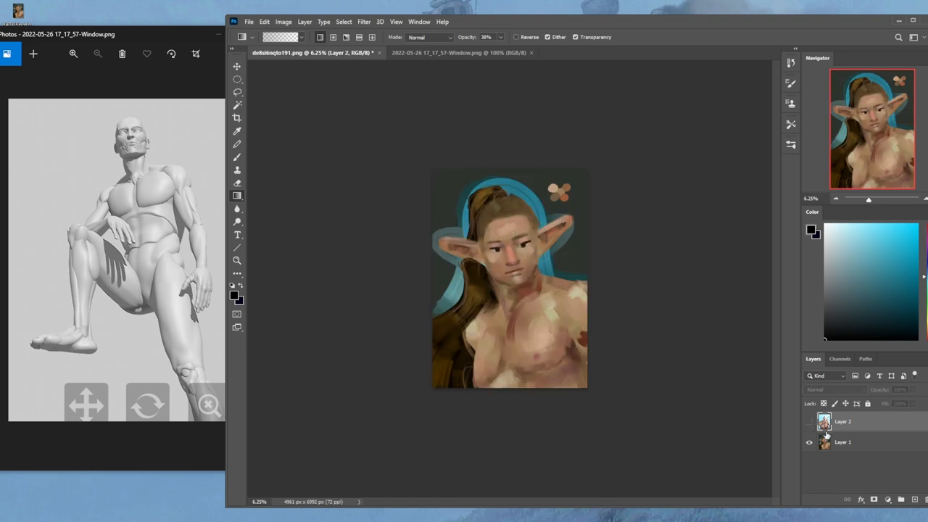
click(851, 442)
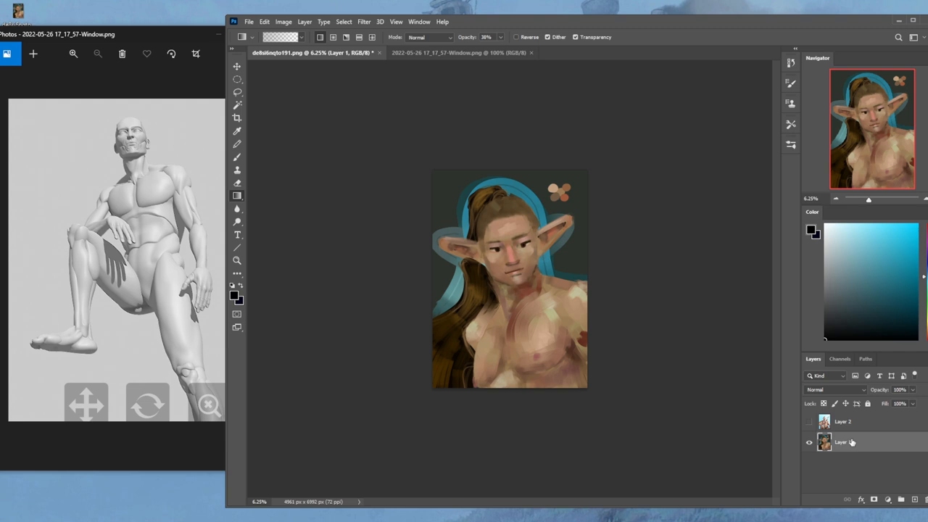
mouse_move(850, 441)
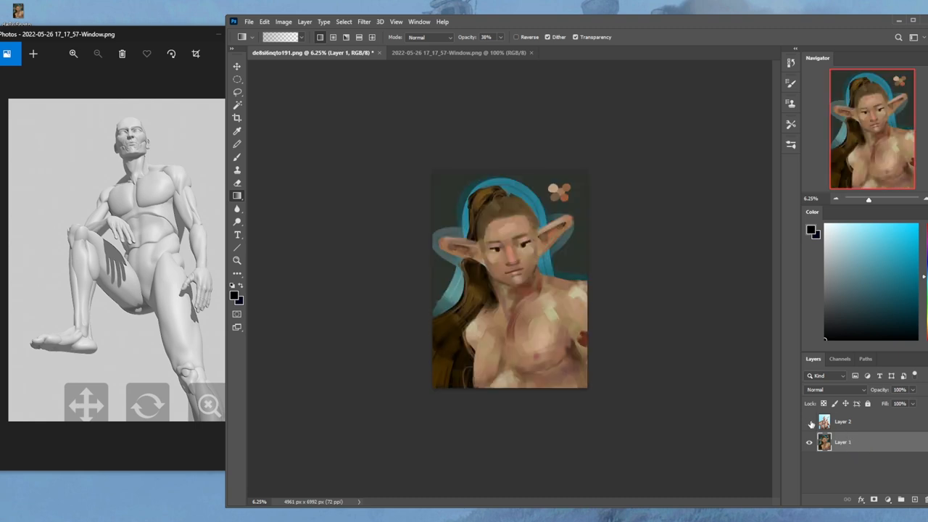
click(808, 422)
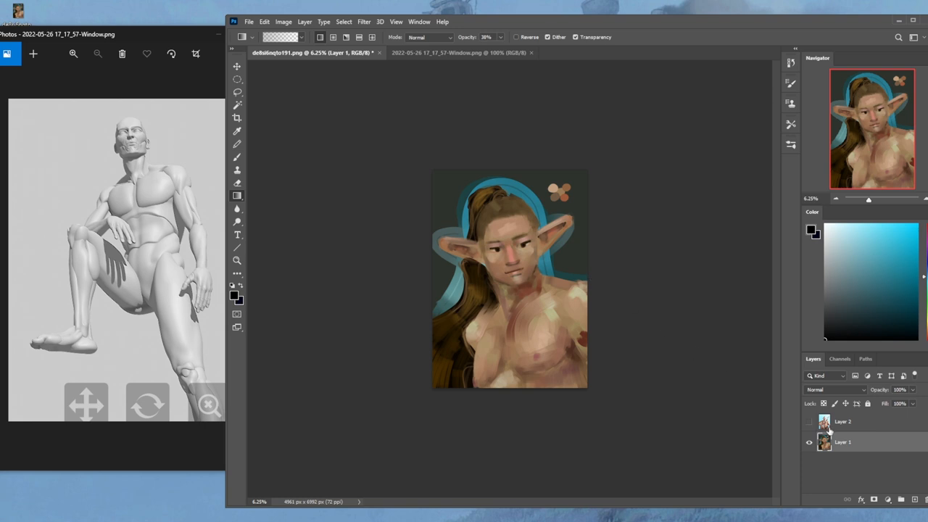
click(808, 422)
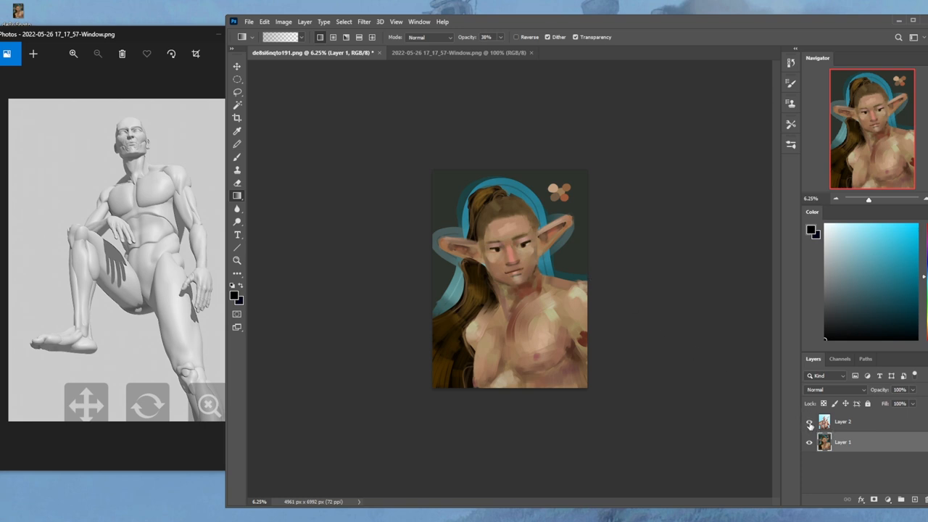
click(809, 422)
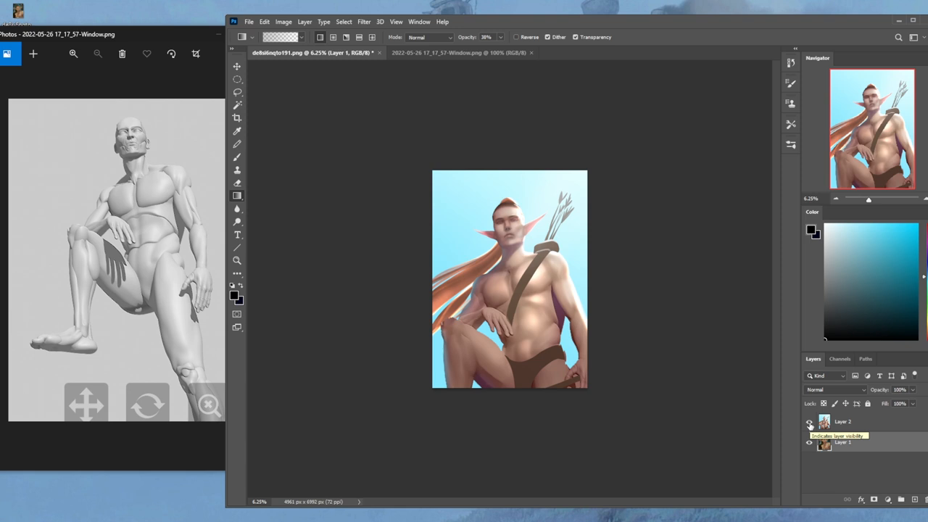
click(809, 422)
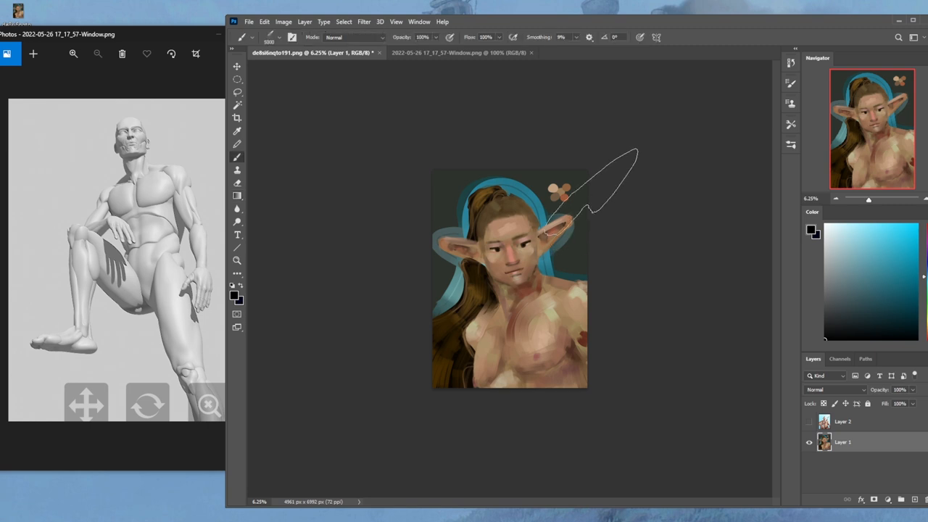
Step: Circle the ear on Layer 1 with a size-80 brush, then show Layer 2 again
click(279, 37)
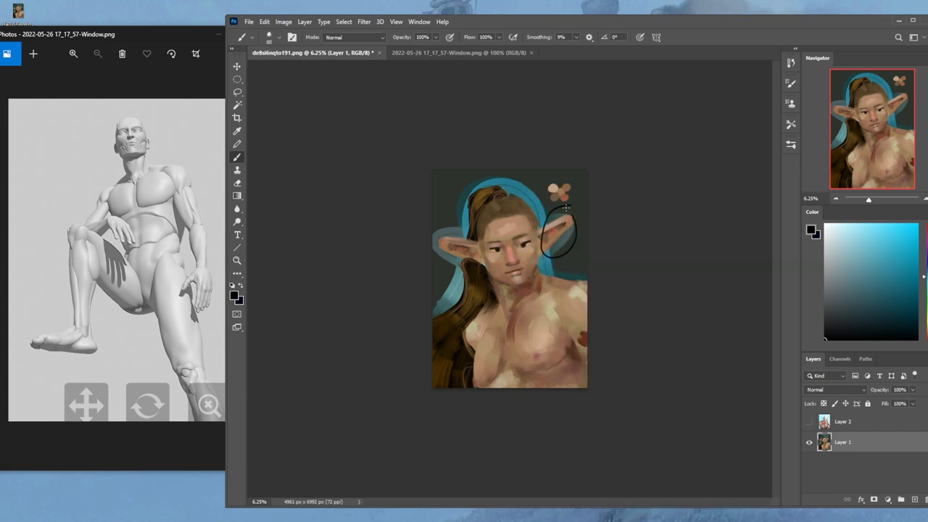
click(808, 421)
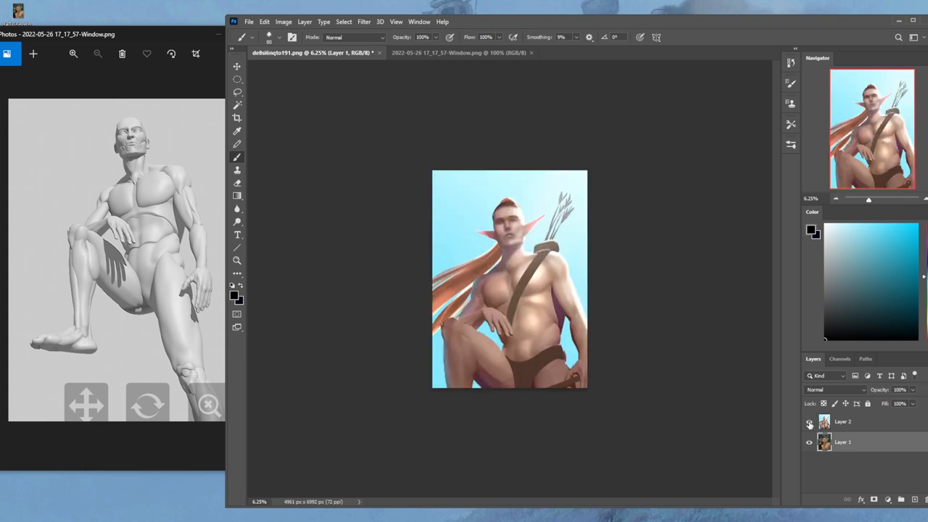
click(808, 422)
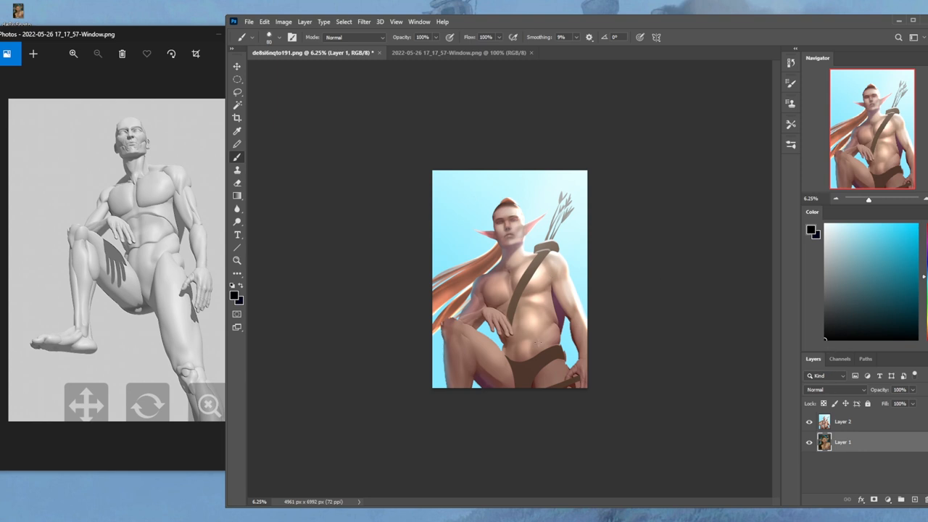
mouse_move(685, 241)
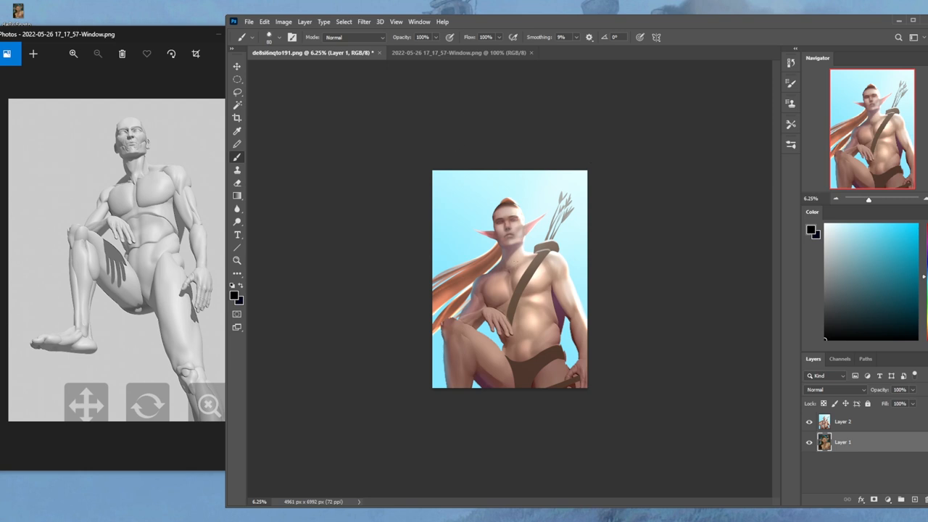
mouse_move(800, 436)
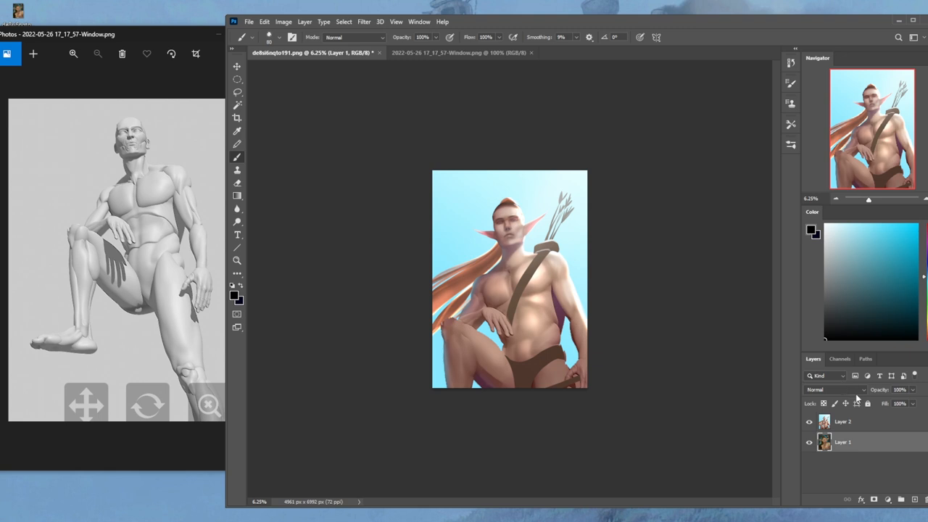
Step: Flatten the elf painting and original into a single Background layer via Flatten Image
right_click(843, 421)
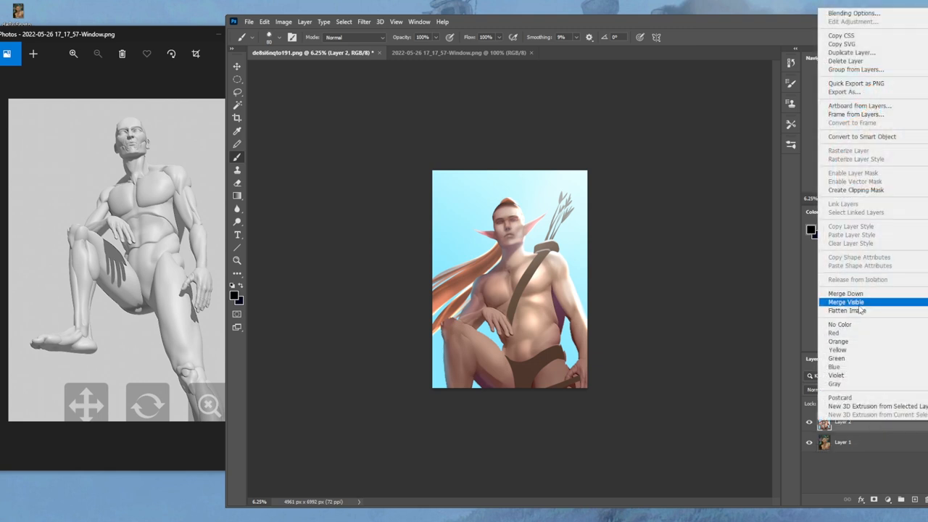
click(847, 311)
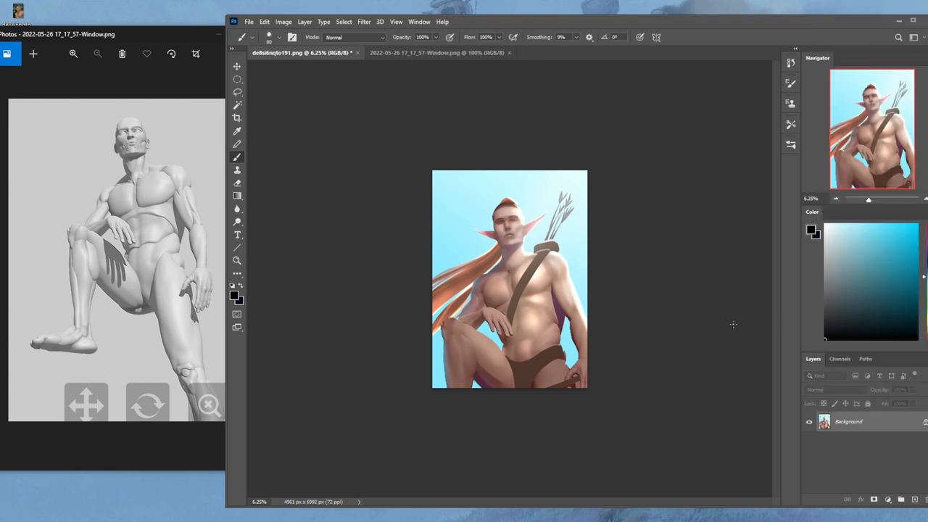
mouse_move(729, 310)
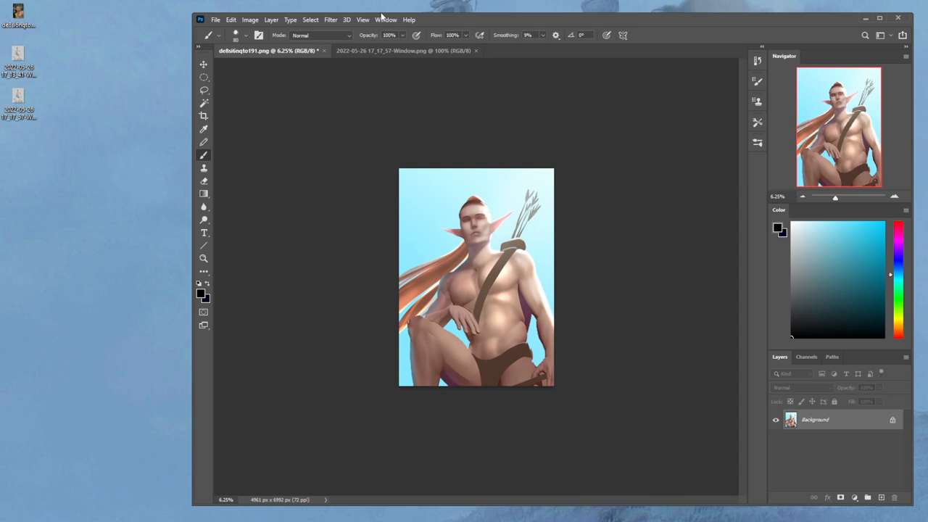
Step: Close the Photos viewer and the 2022-05-26 mannequin screenshot tab
click(474, 50)
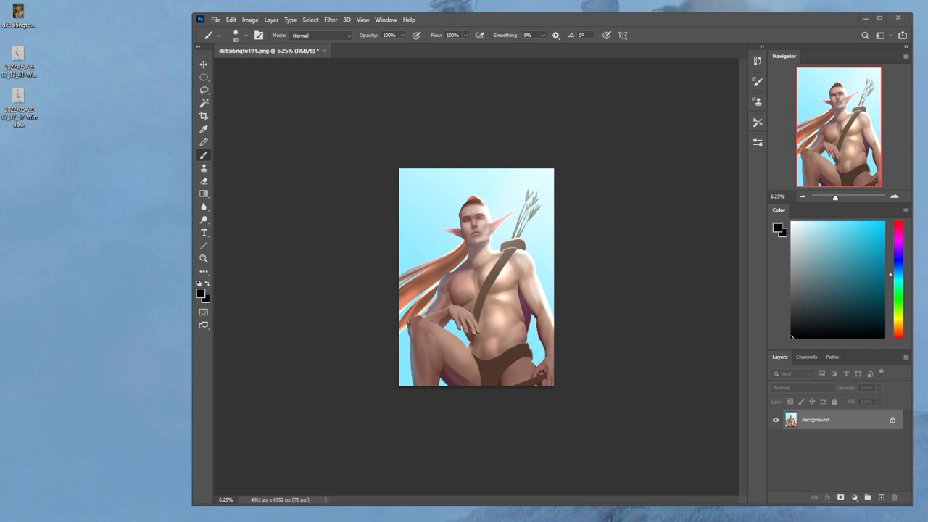
click(898, 508)
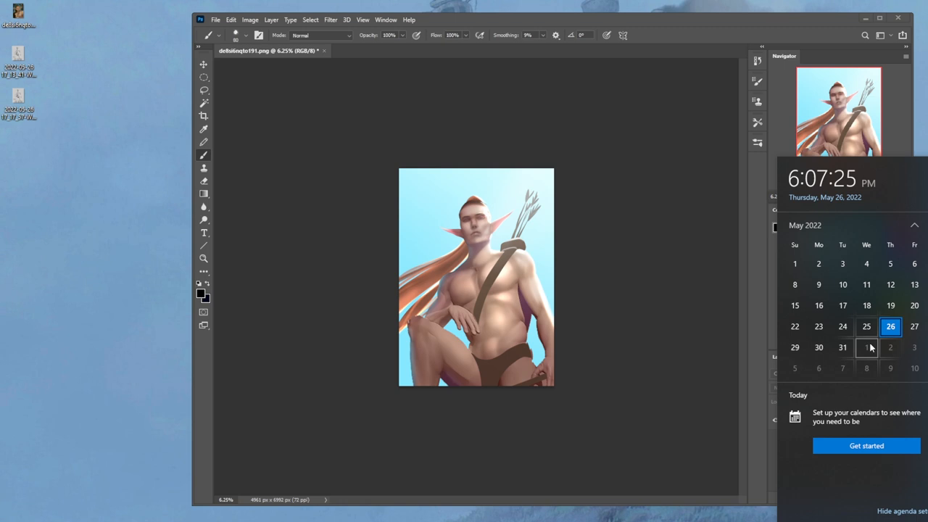
mouse_move(872, 357)
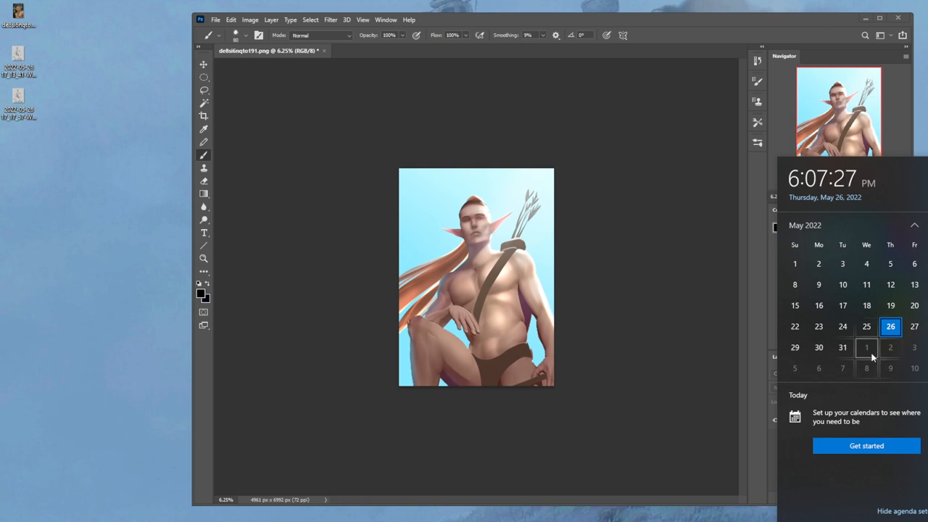
mouse_move(868, 349)
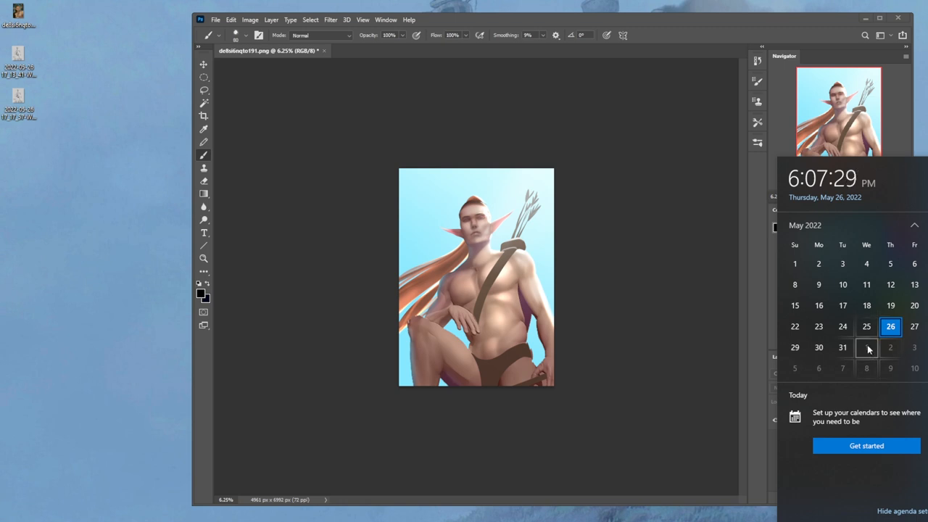